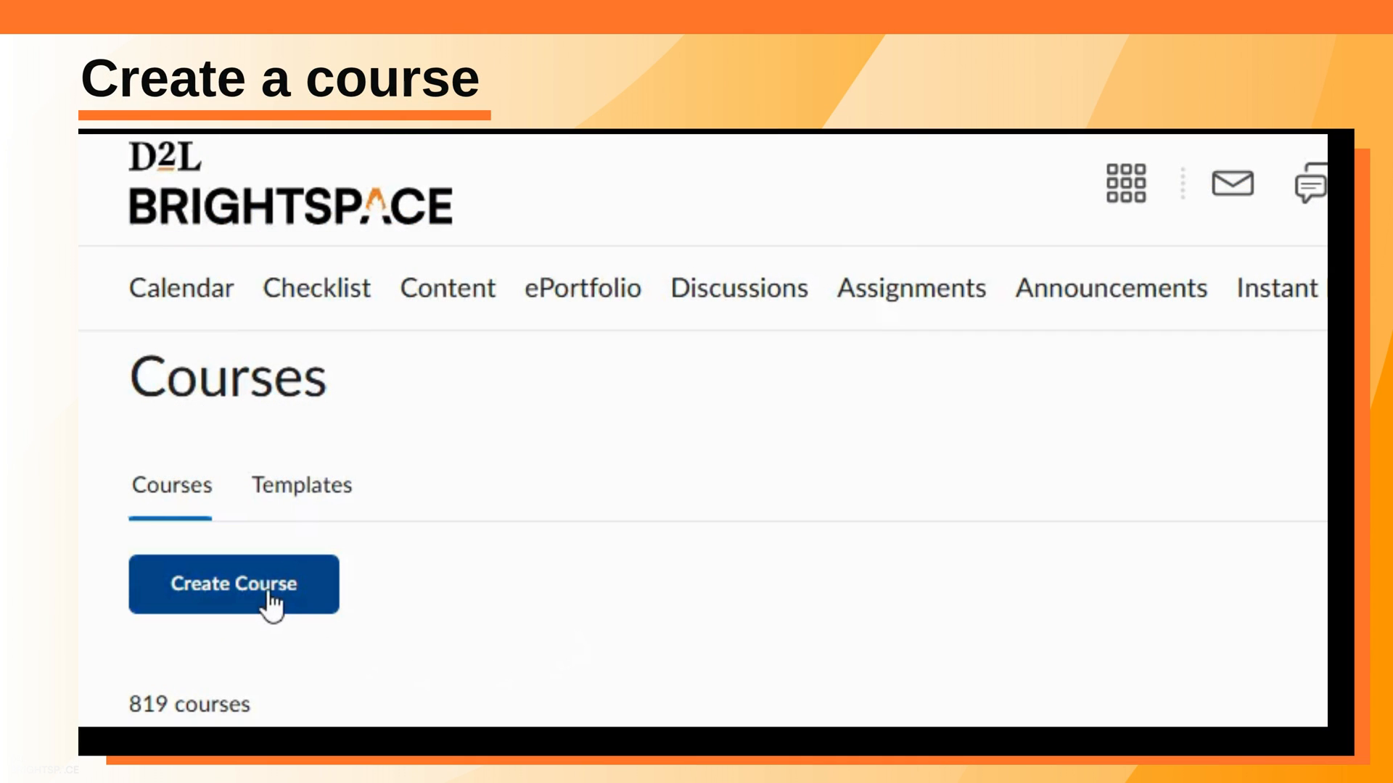
Start a new course and search departments for Geography, cancelling the new-department form.
{"action": "left_click", "coordinate": [235, 585]}
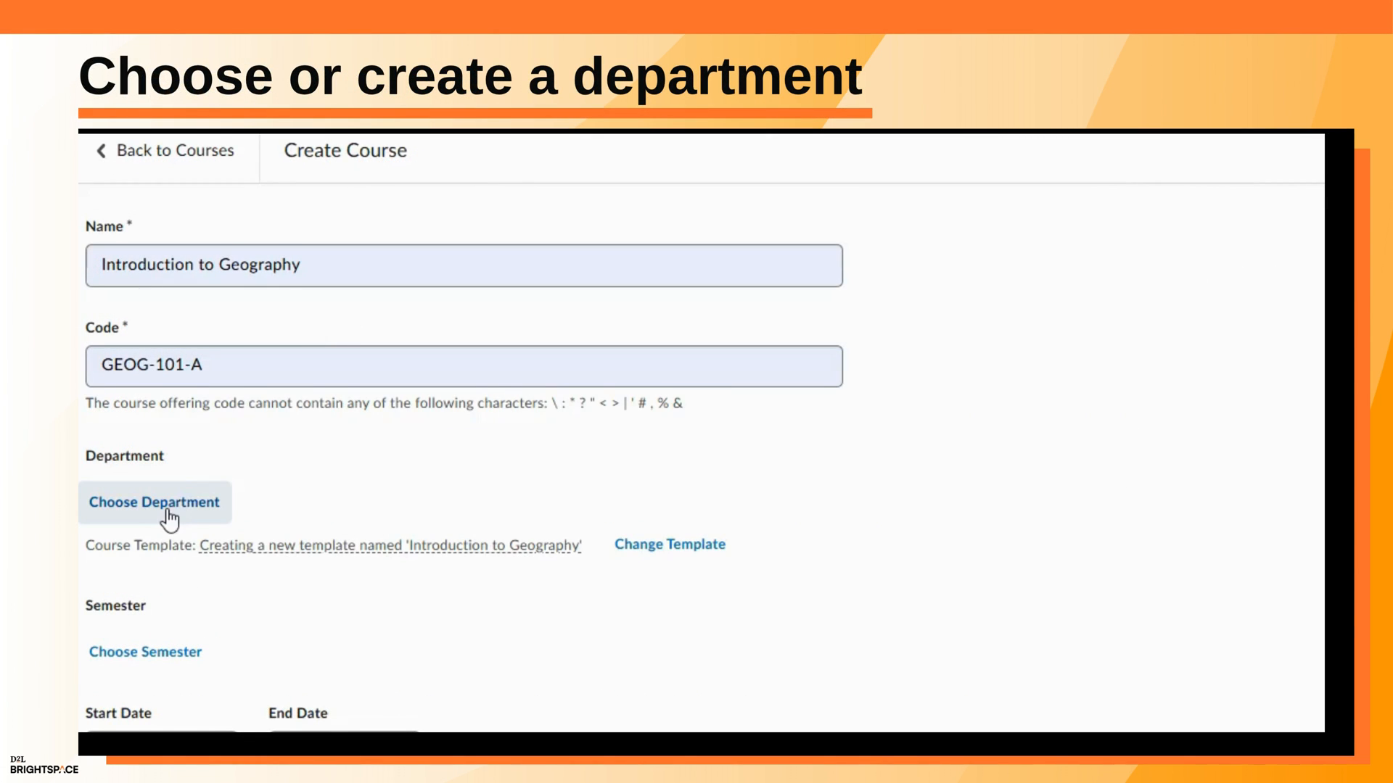
{"action": "left_click", "coordinate": [155, 503]}
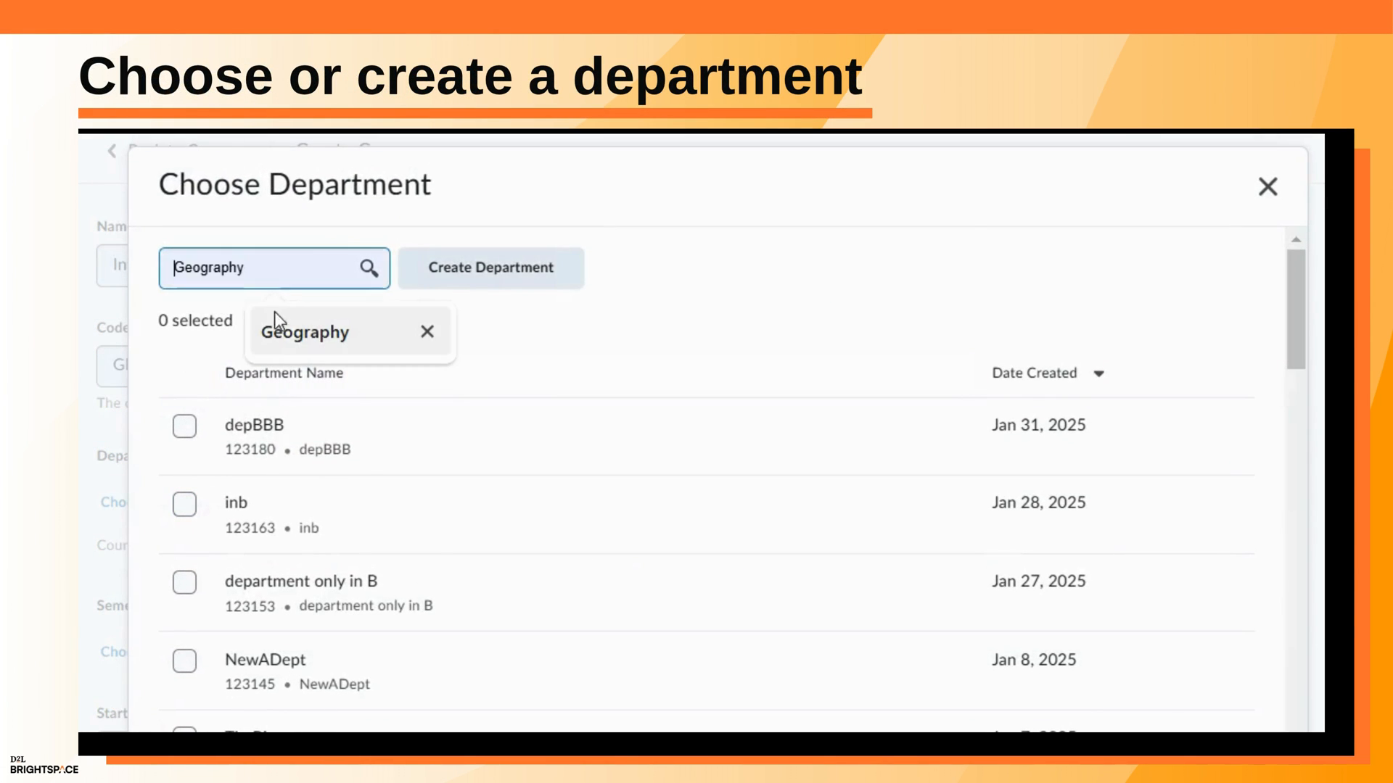
{"action": "left_click", "coordinate": [492, 267]}
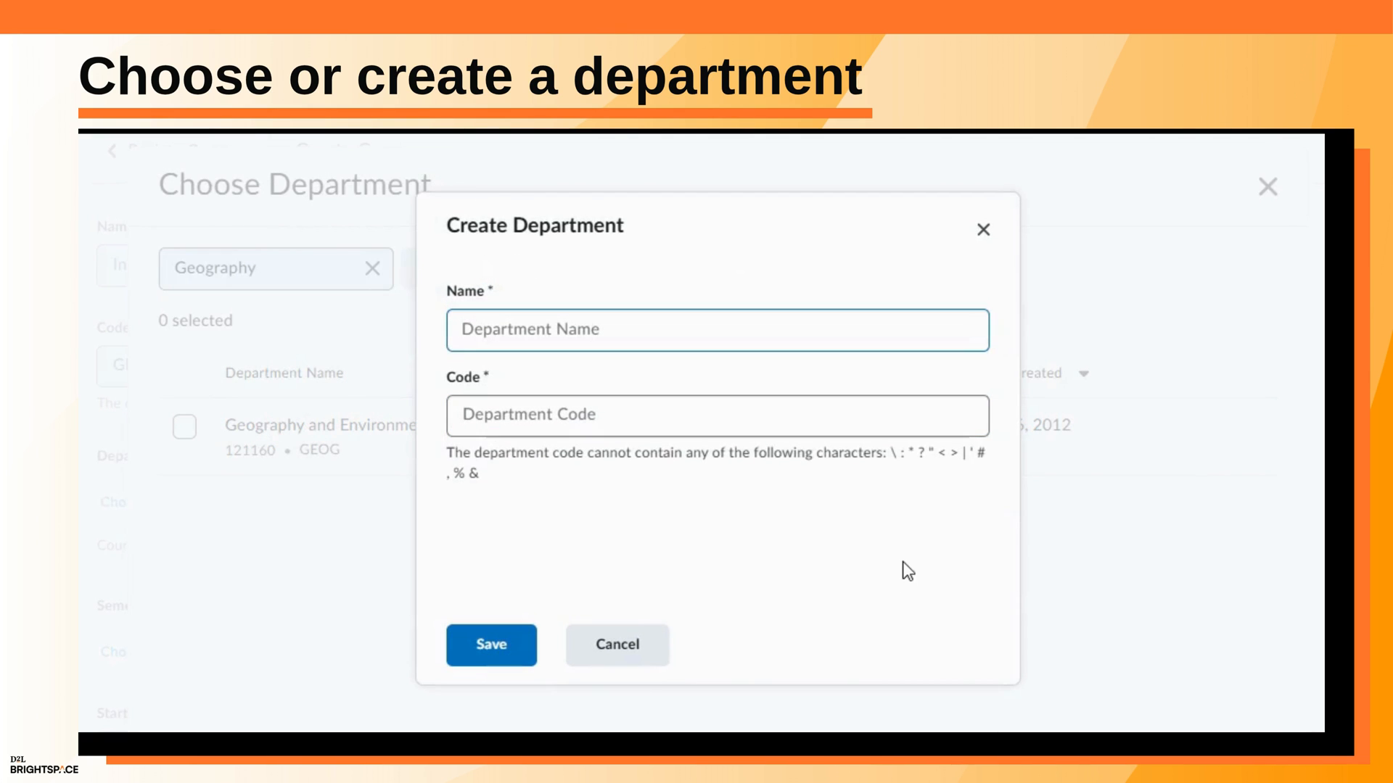
{"action": "left_click", "coordinate": [617, 644]}
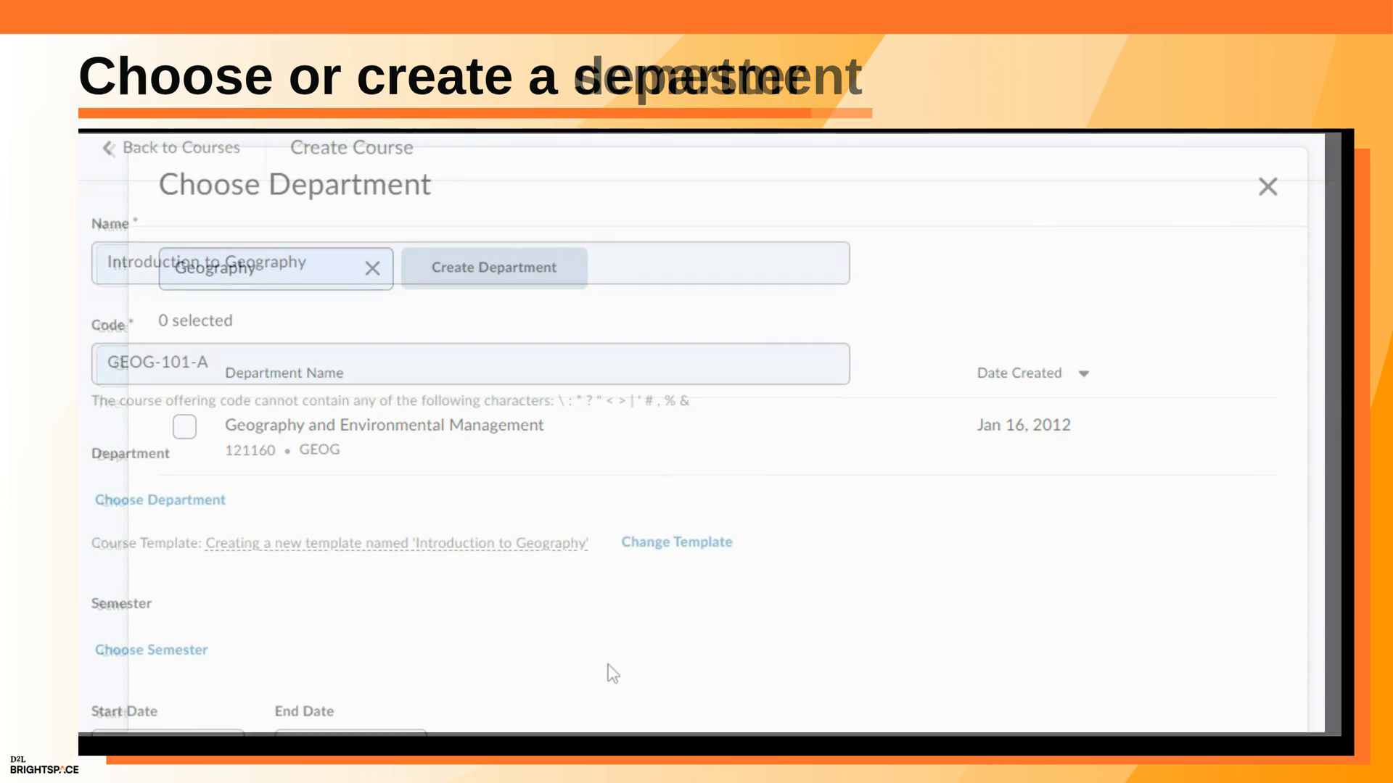
Search semesters for 'Fall', finding Fall Test Semester, and cancel the new-semester form.
{"action": "left_click", "coordinate": [151, 650]}
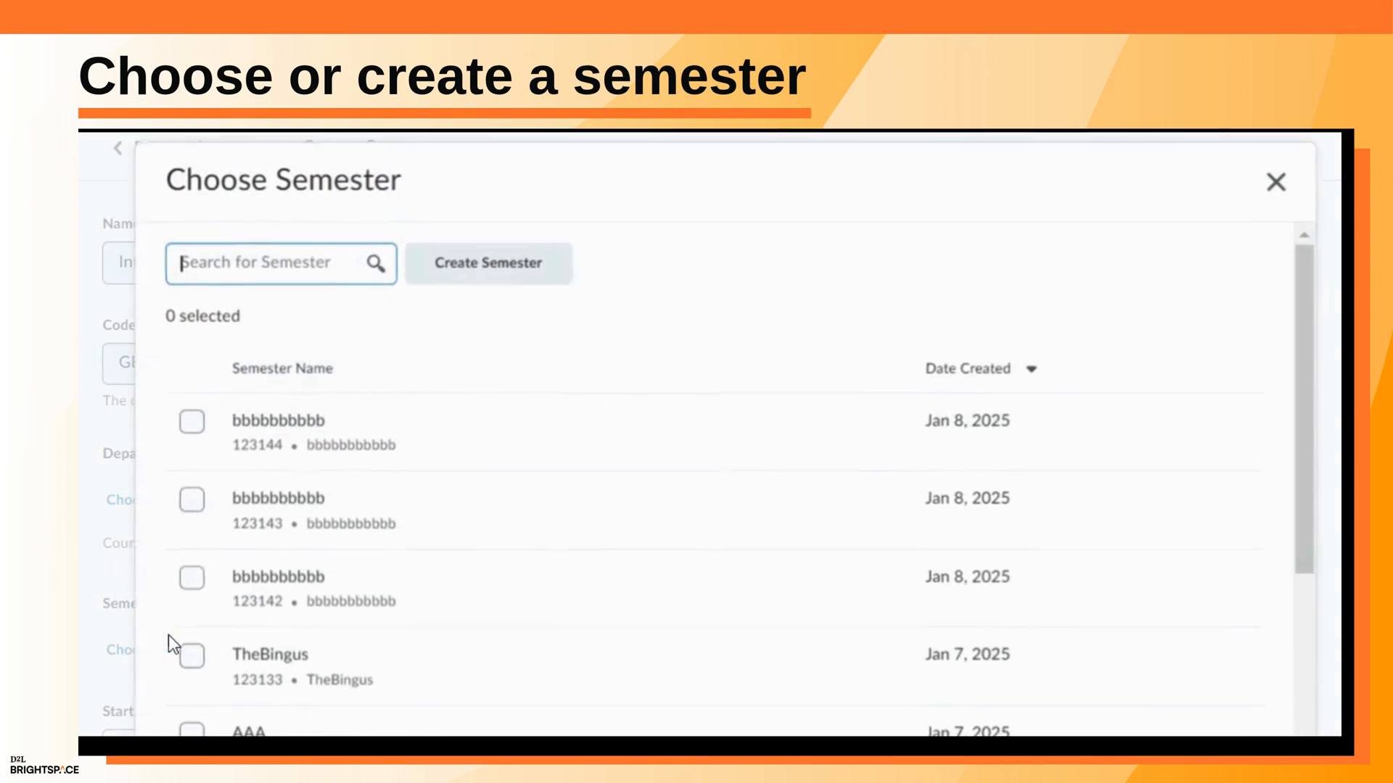
{"action": "type", "text": "Fall"}
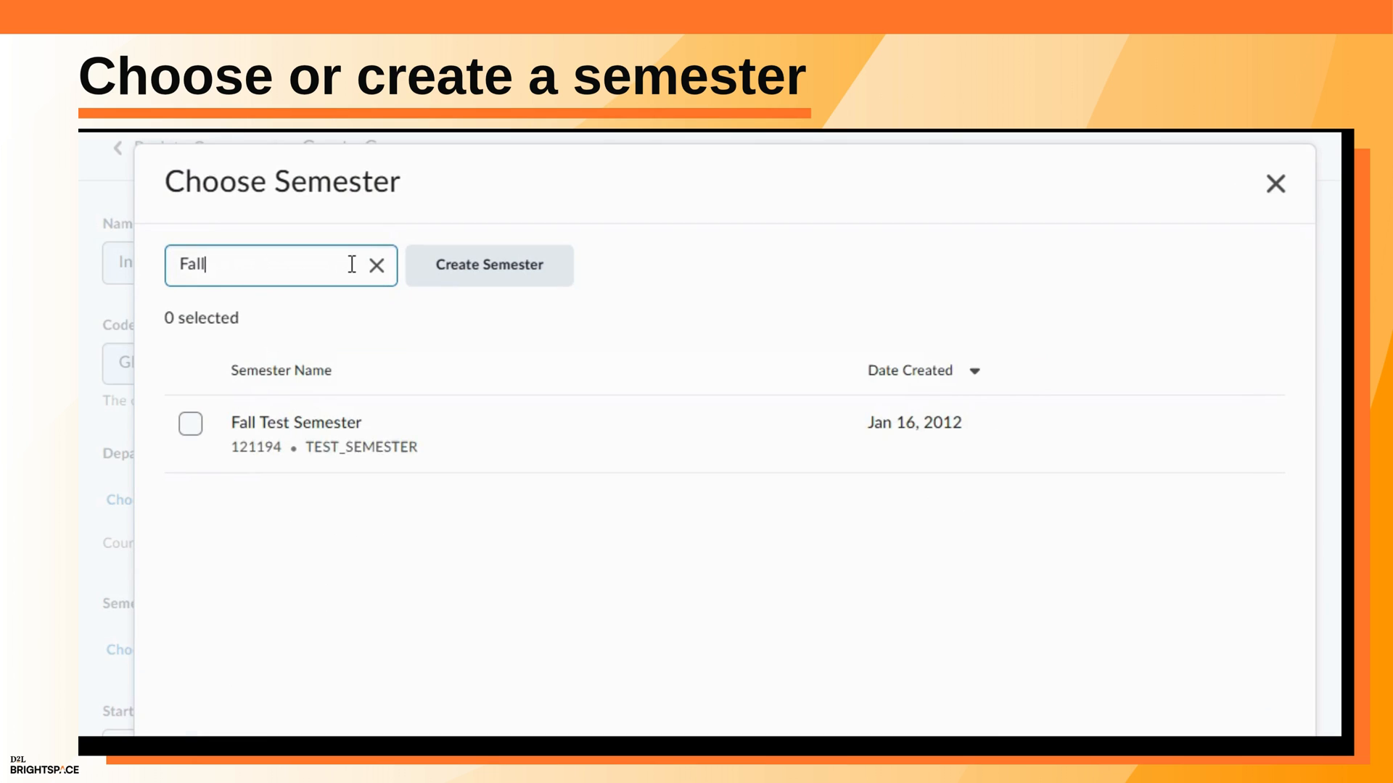
{"action": "mouse_move", "coordinate": [497, 279]}
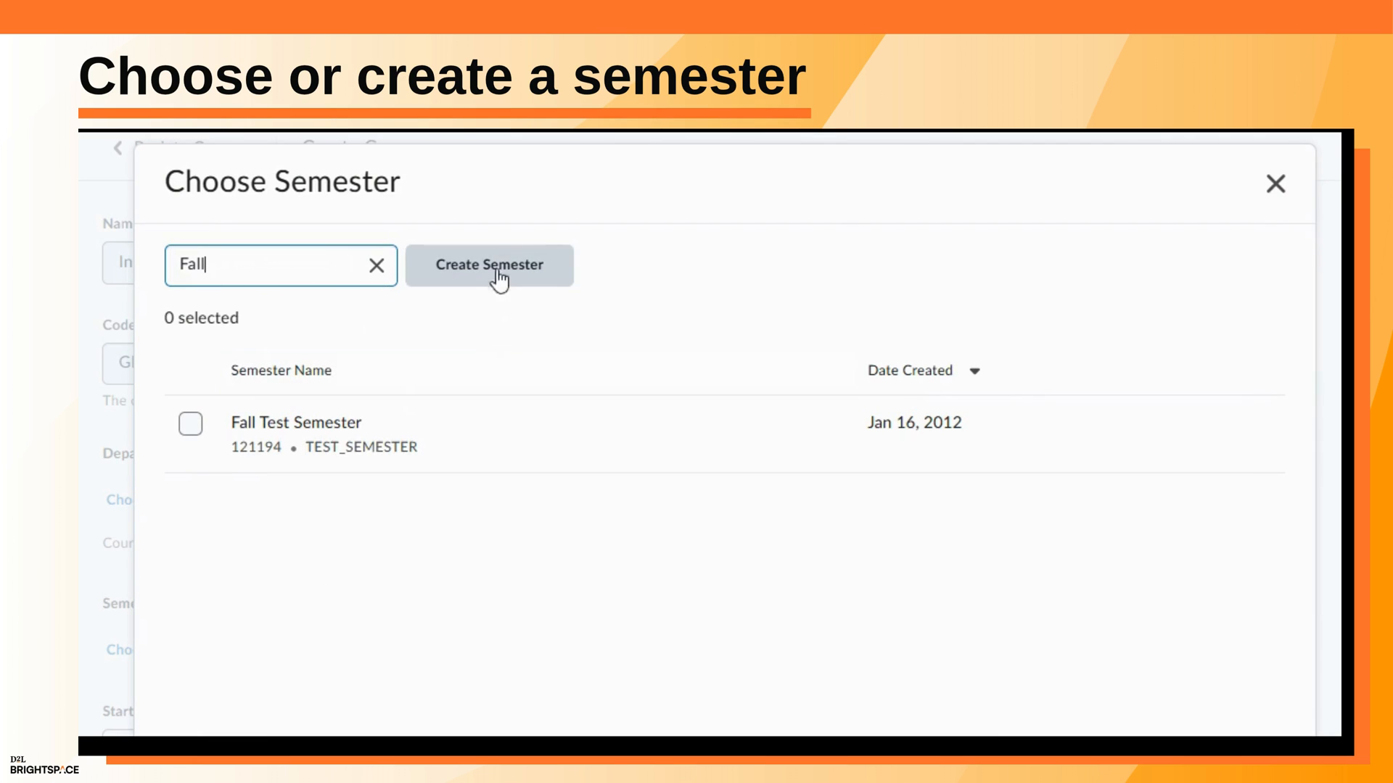
{"action": "left_click", "coordinate": [487, 264]}
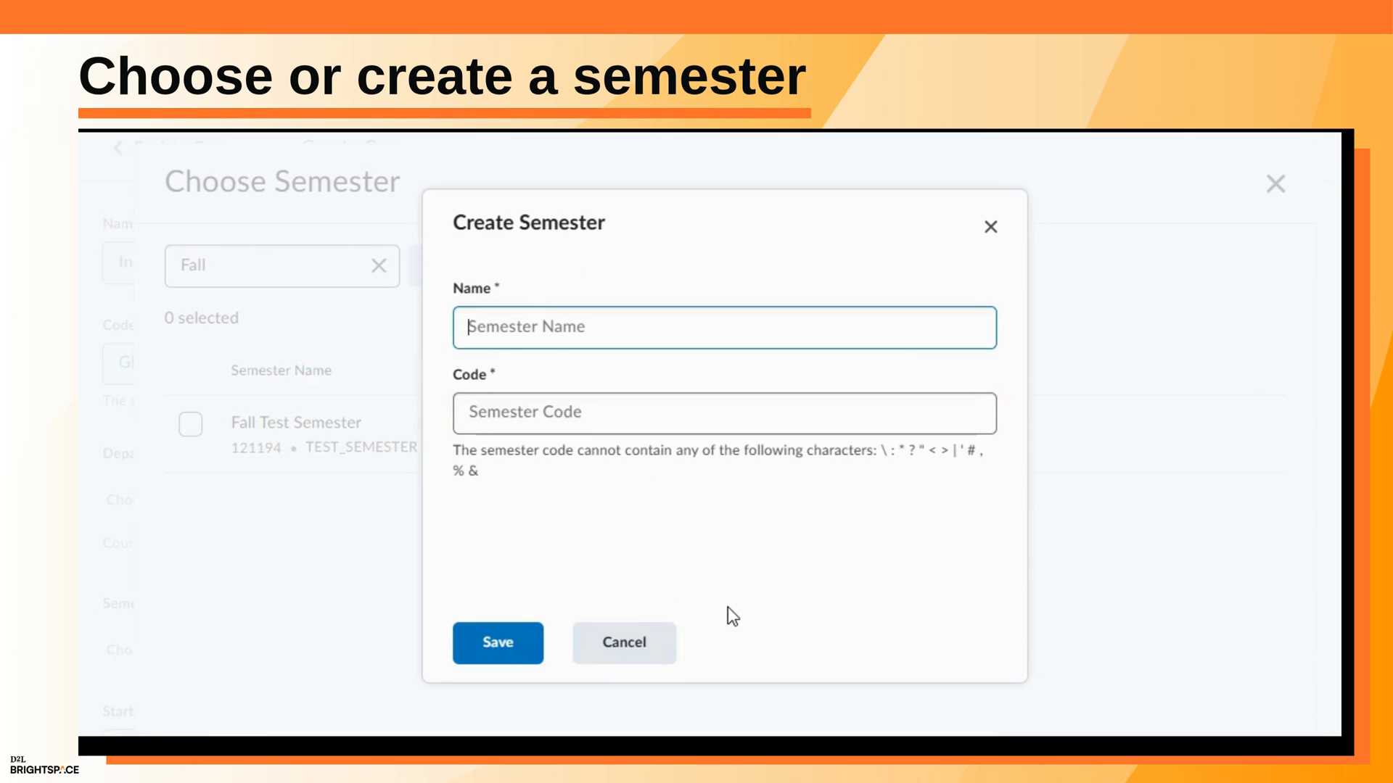
{"action": "left_click", "coordinate": [623, 643]}
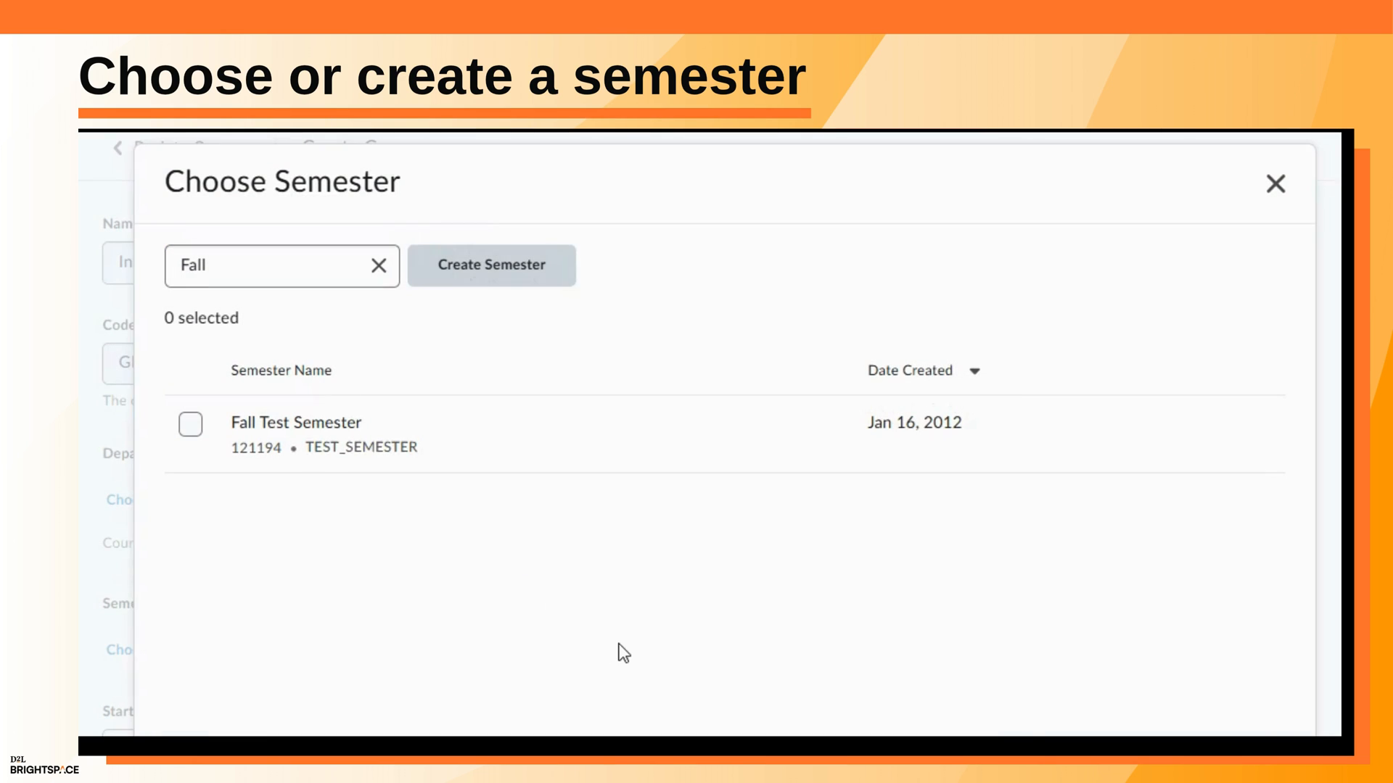
{"action": "left_click", "coordinate": [1276, 184]}
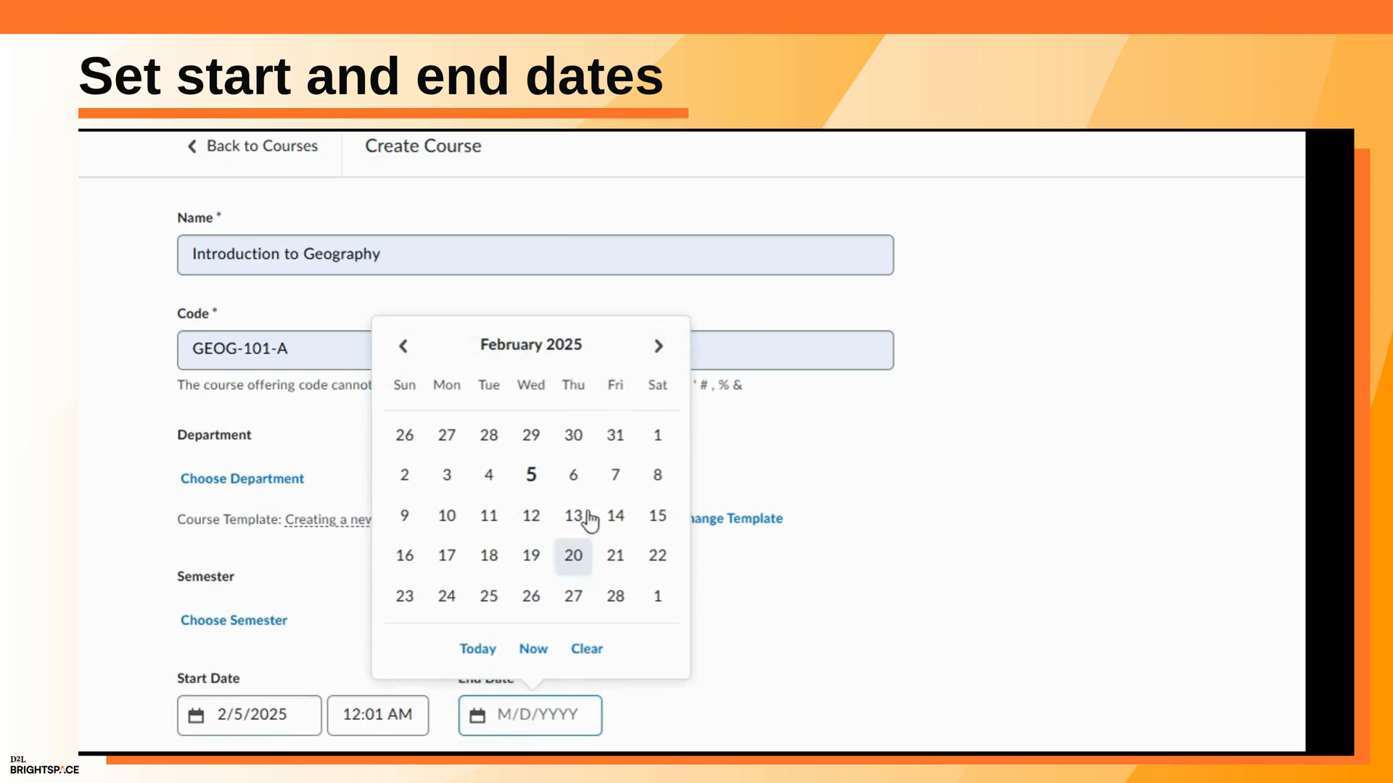
Page the end-date calendar forward month by month until June 2025 shows.
{"action": "left_click", "coordinate": [659, 303]}
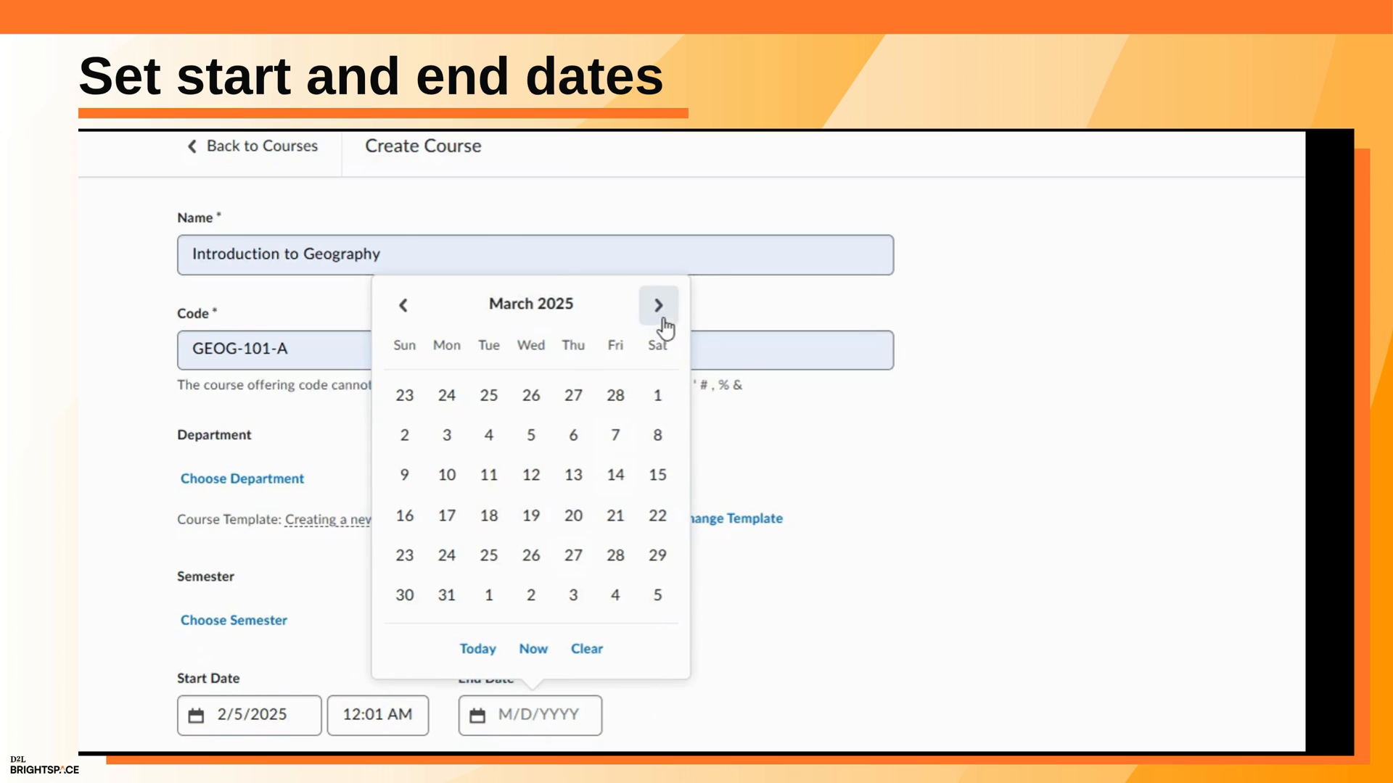
{"action": "left_click", "coordinate": [657, 304]}
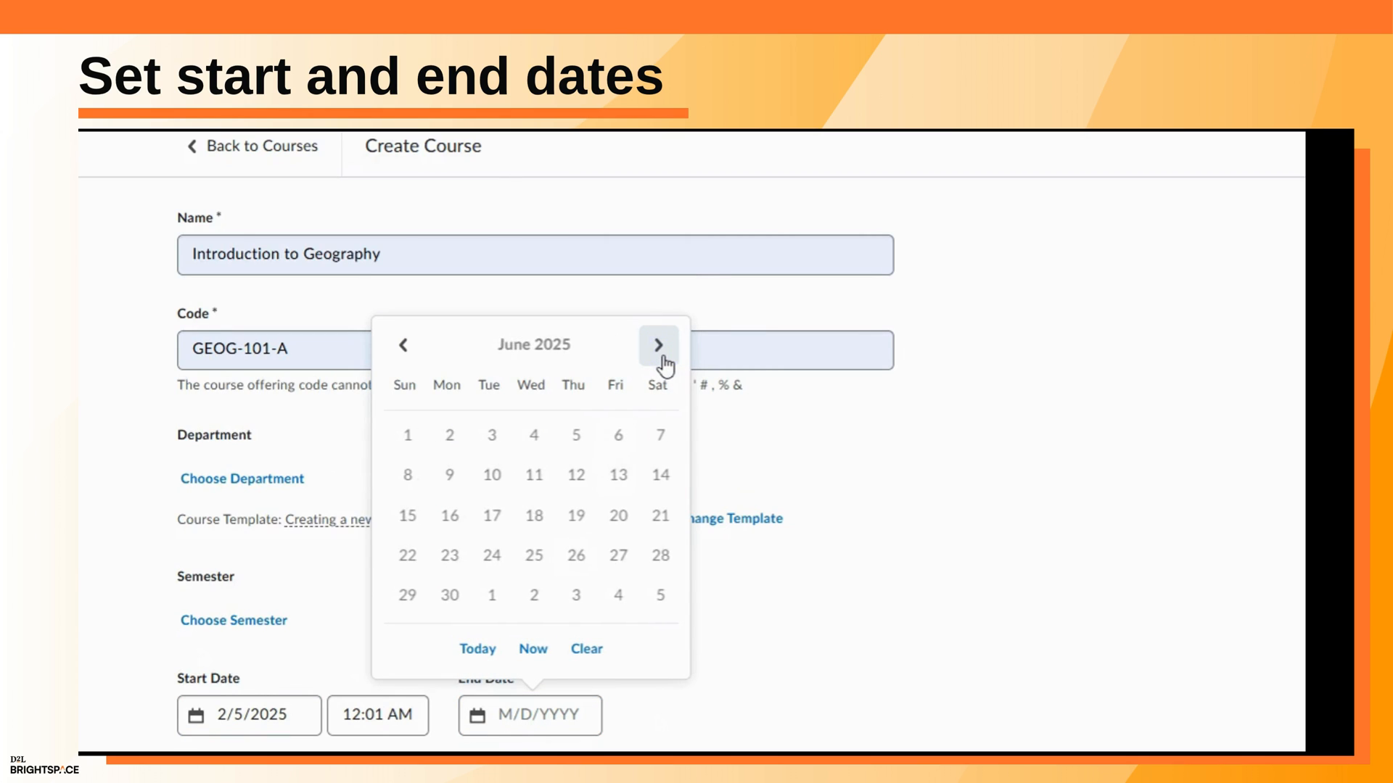
{"action": "left_click", "coordinate": [448, 594]}
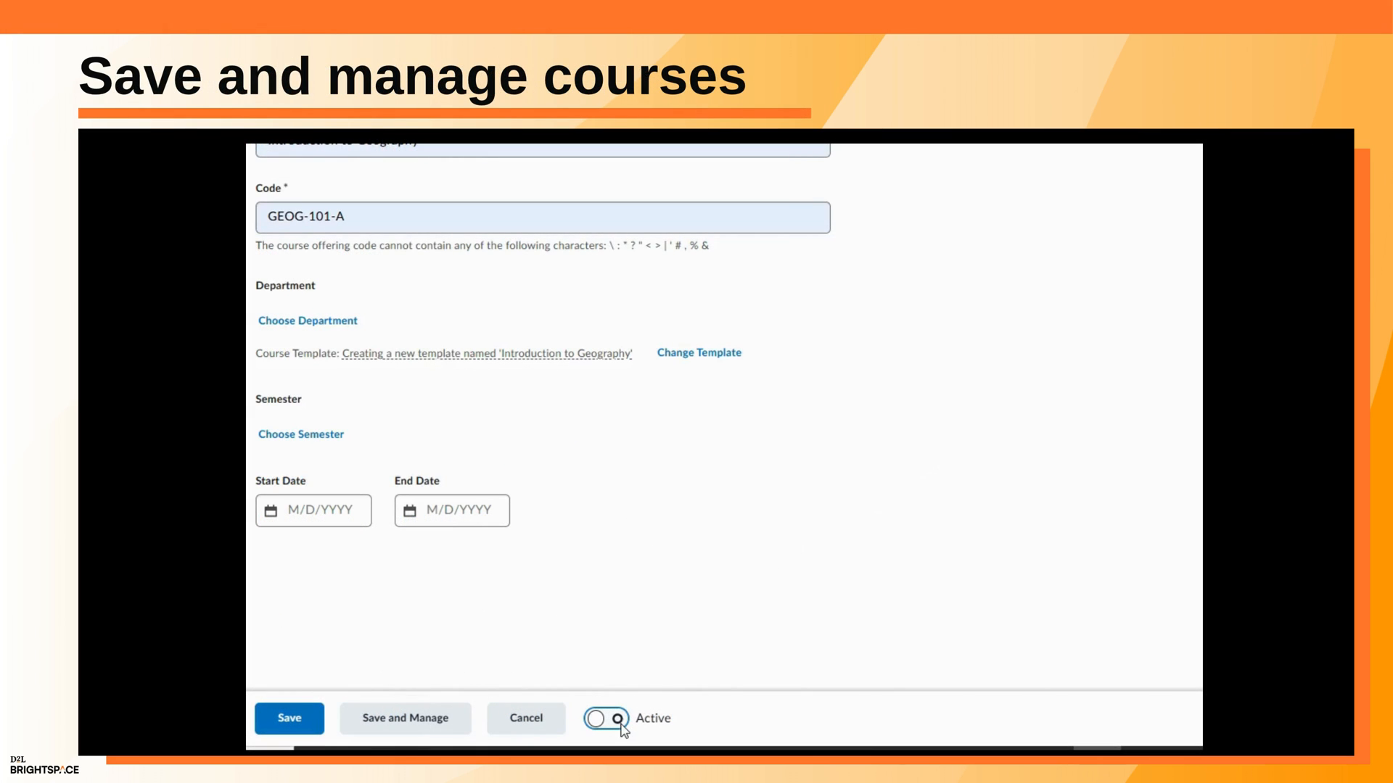
Mark Introduction to Geography as Active, then save it and open its management tools.
{"action": "left_click", "coordinate": [606, 718]}
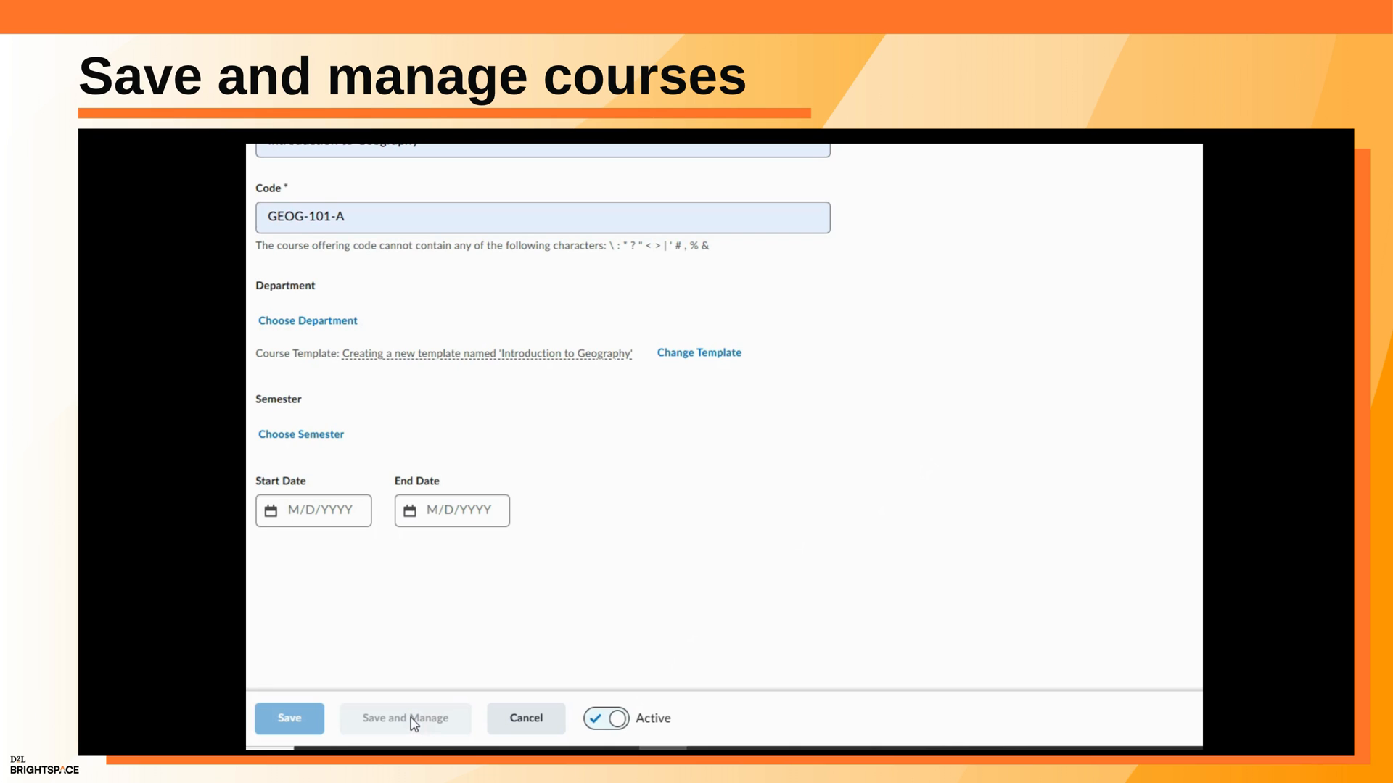
{"action": "left_click", "coordinate": [404, 719]}
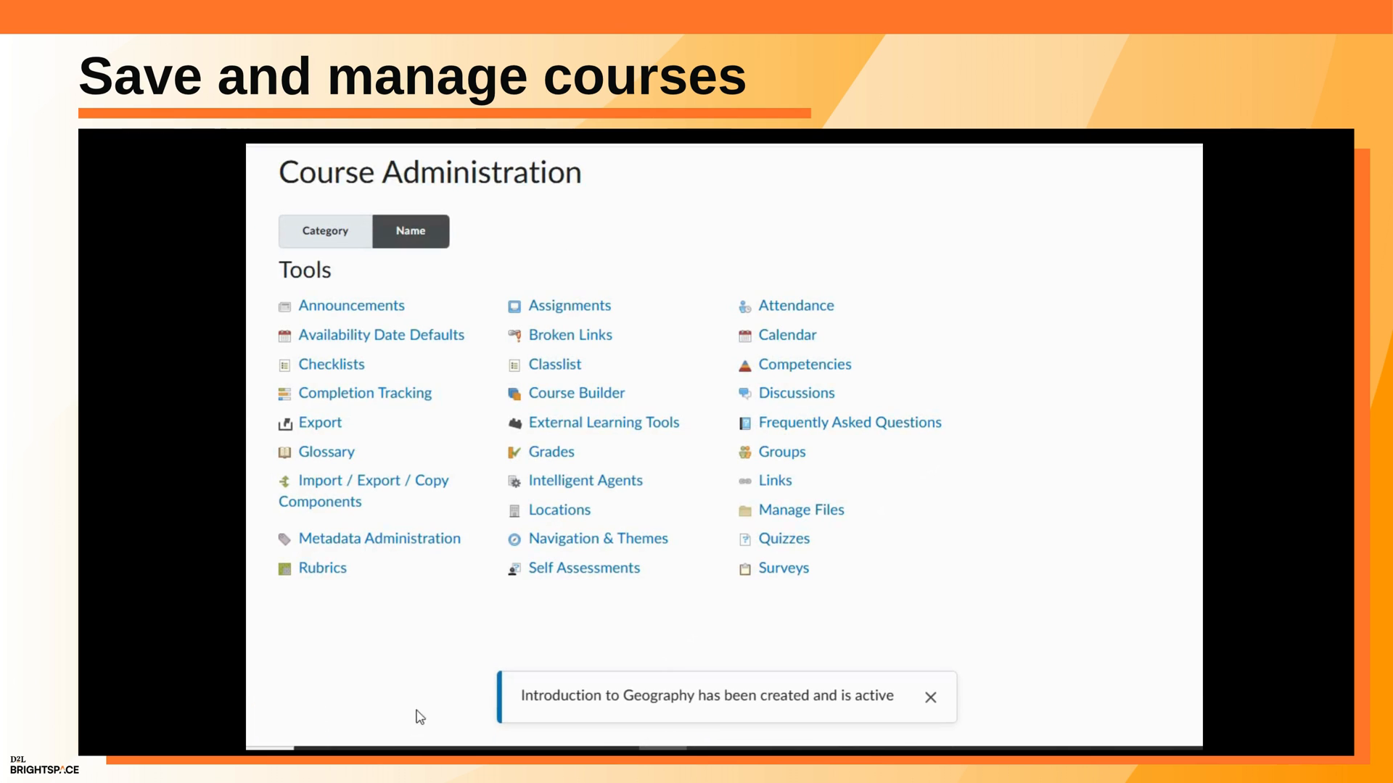
{"action": "mouse_move", "coordinate": [975, 609]}
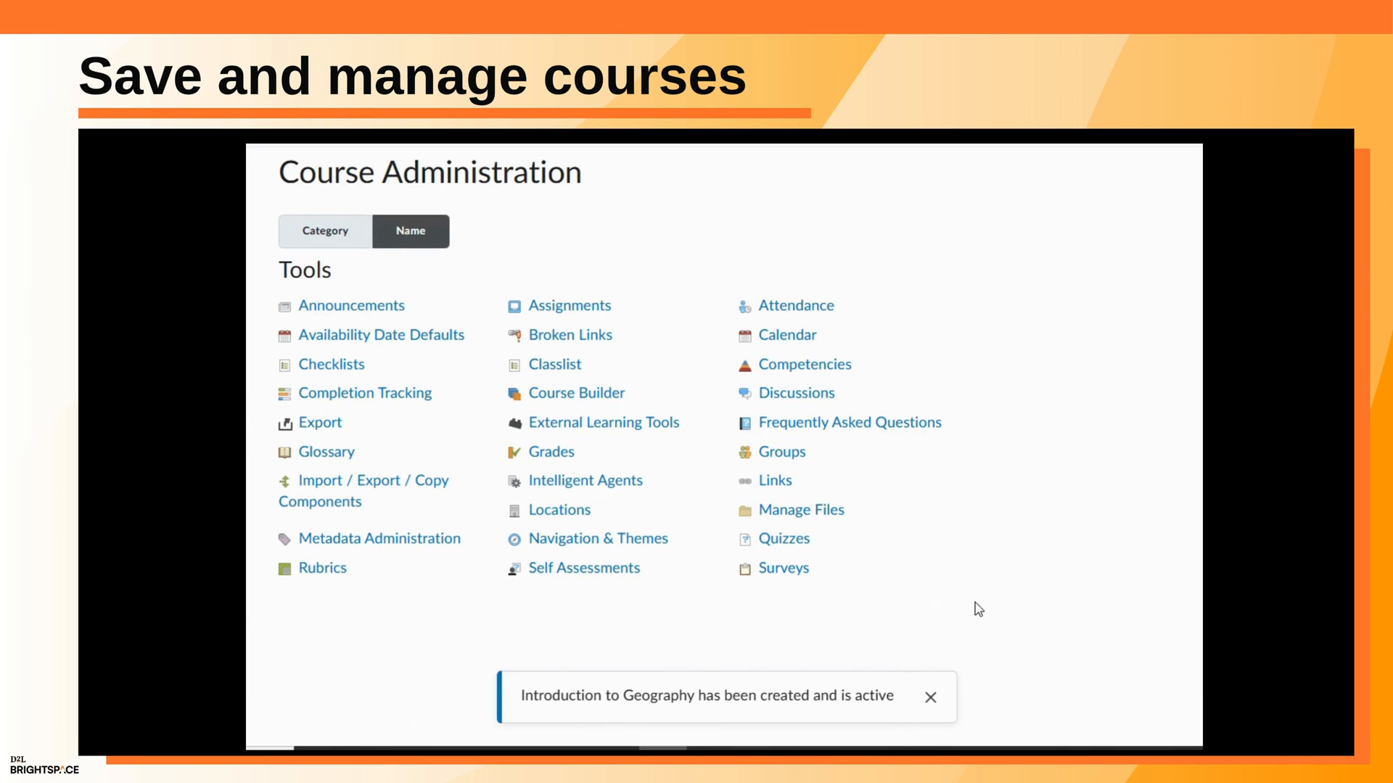
Return to the full Courses list, now counting 820 courses.
{"action": "key", "text": "Right"}
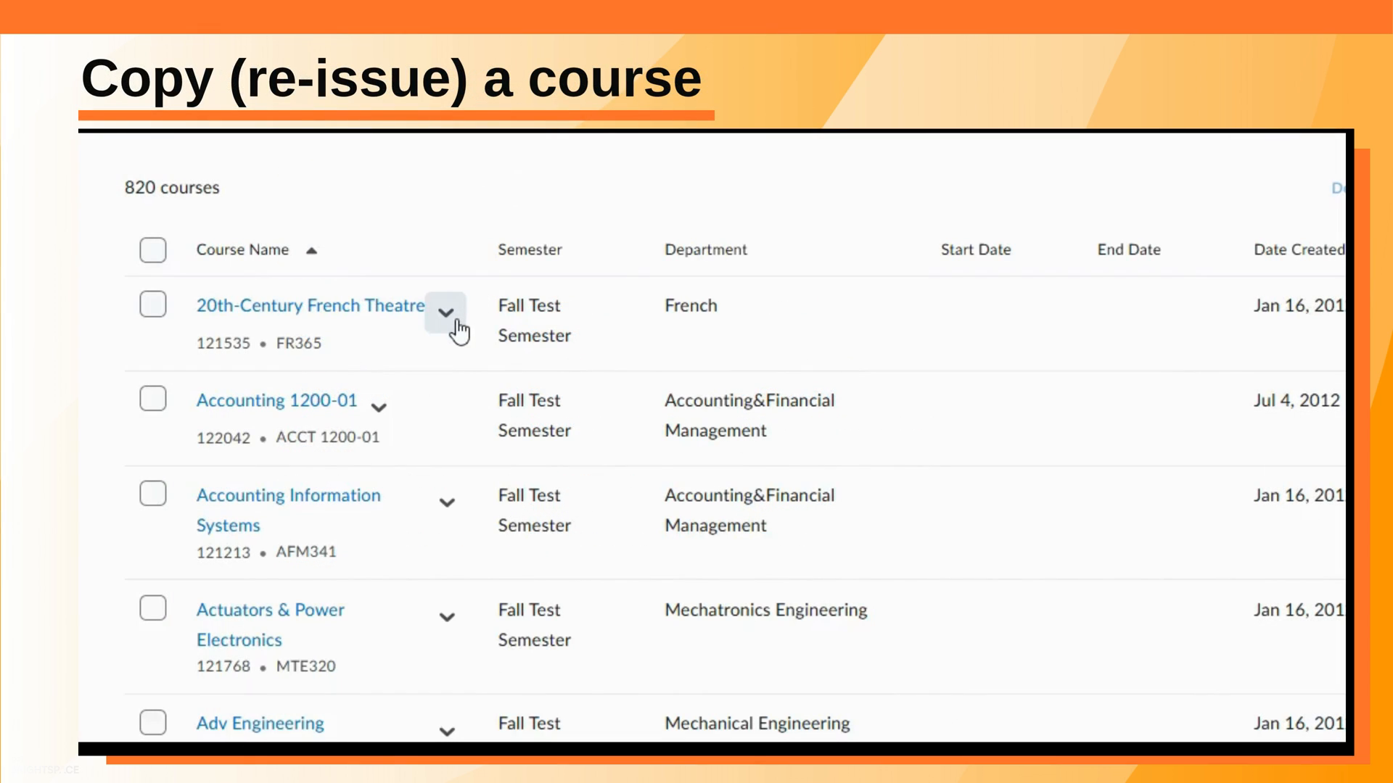
{"action": "mouse_move", "coordinate": [430, 524]}
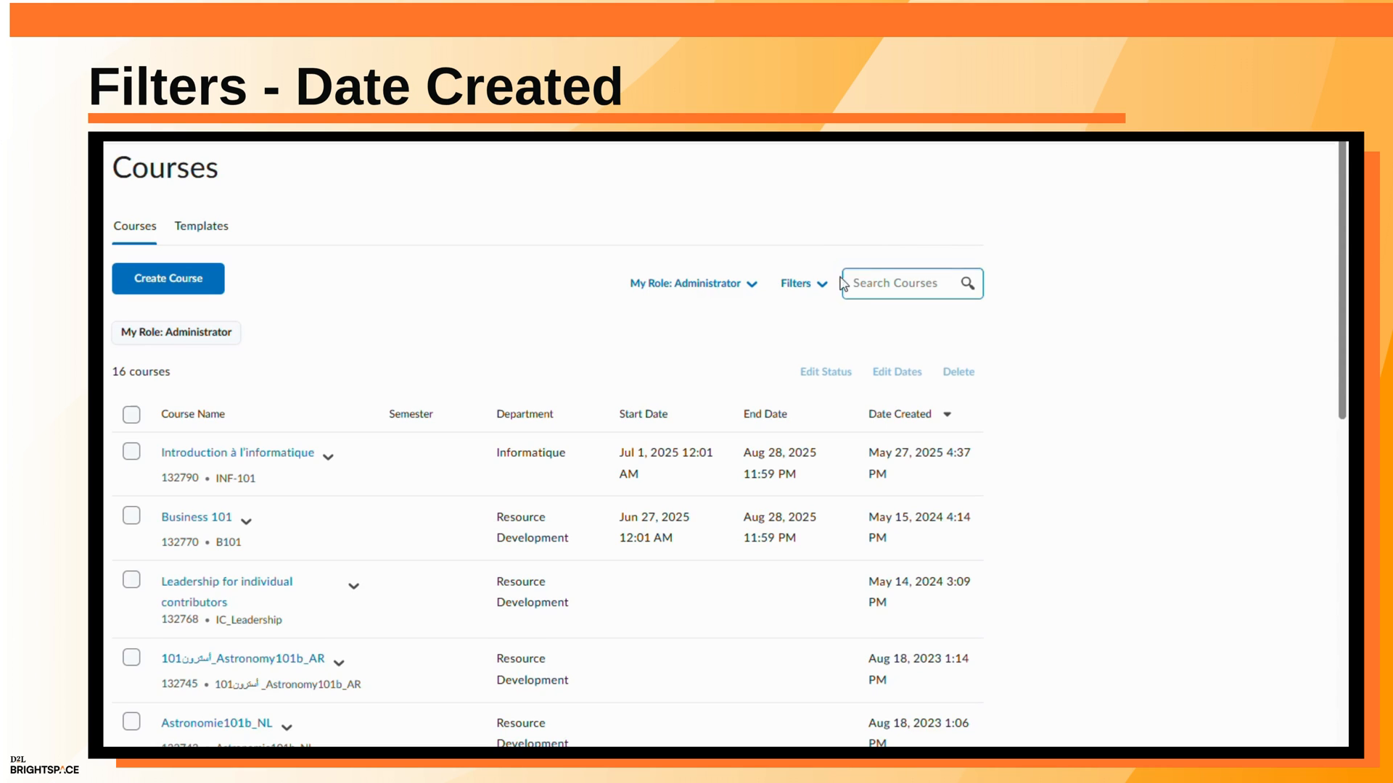
Filter the course list by Date Created using a custom date range.
{"action": "left_click", "coordinate": [797, 283]}
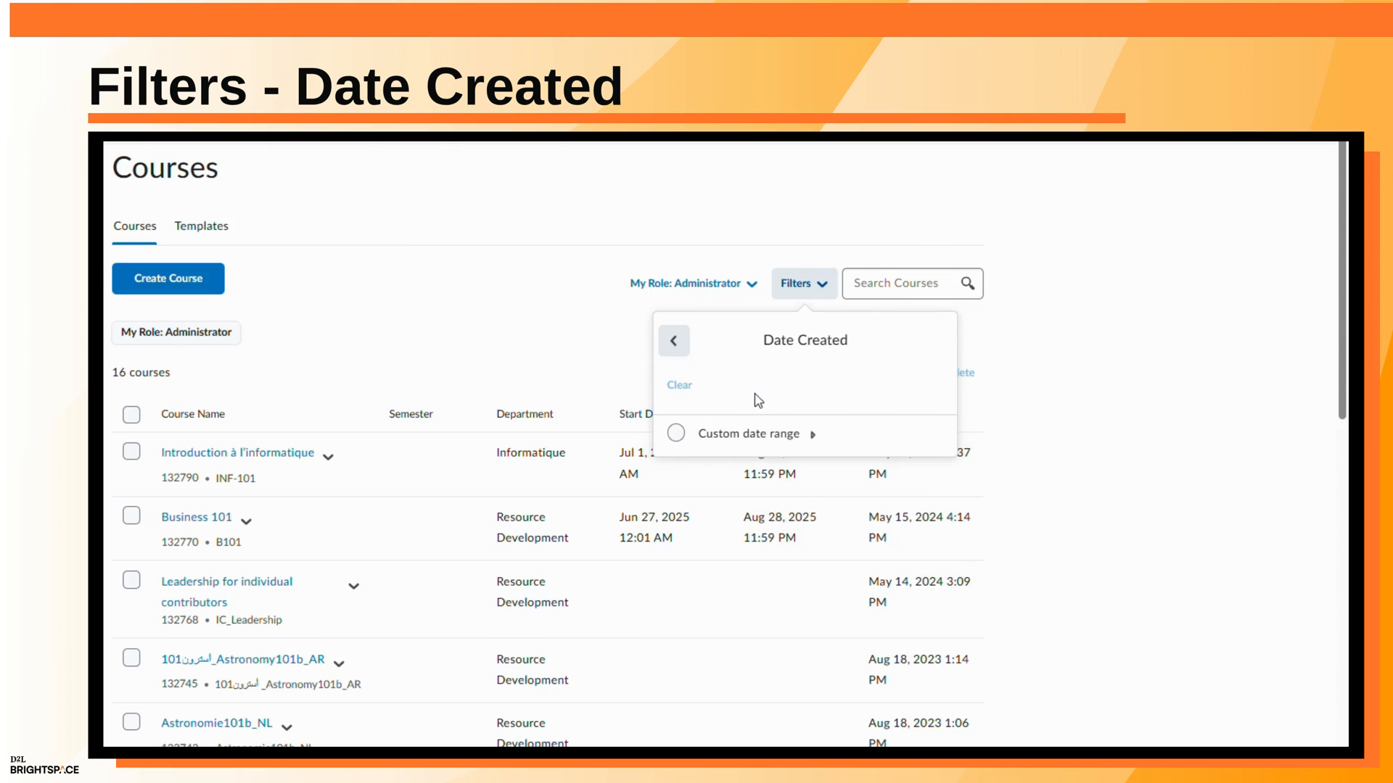
{"action": "left_click", "coordinate": [674, 434]}
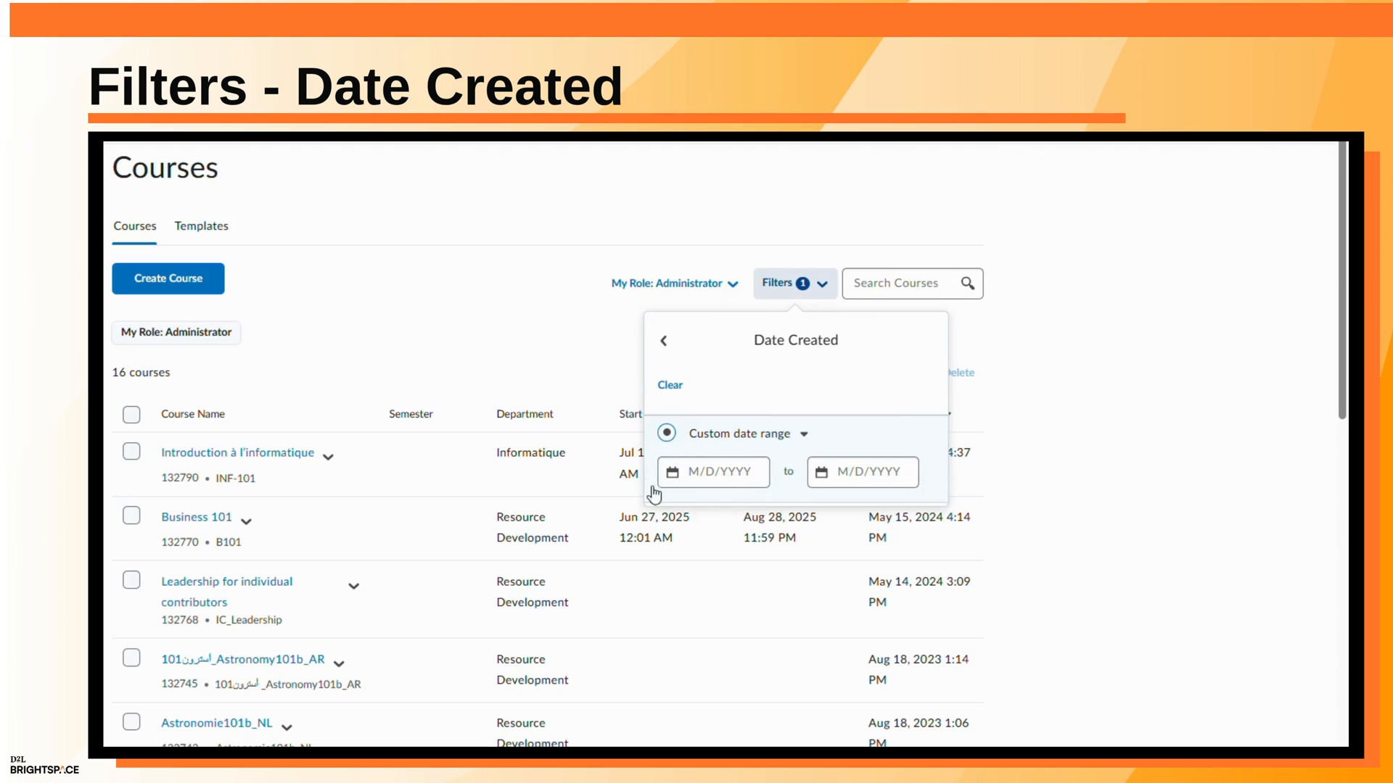
{"action": "mouse_move", "coordinate": [773, 496]}
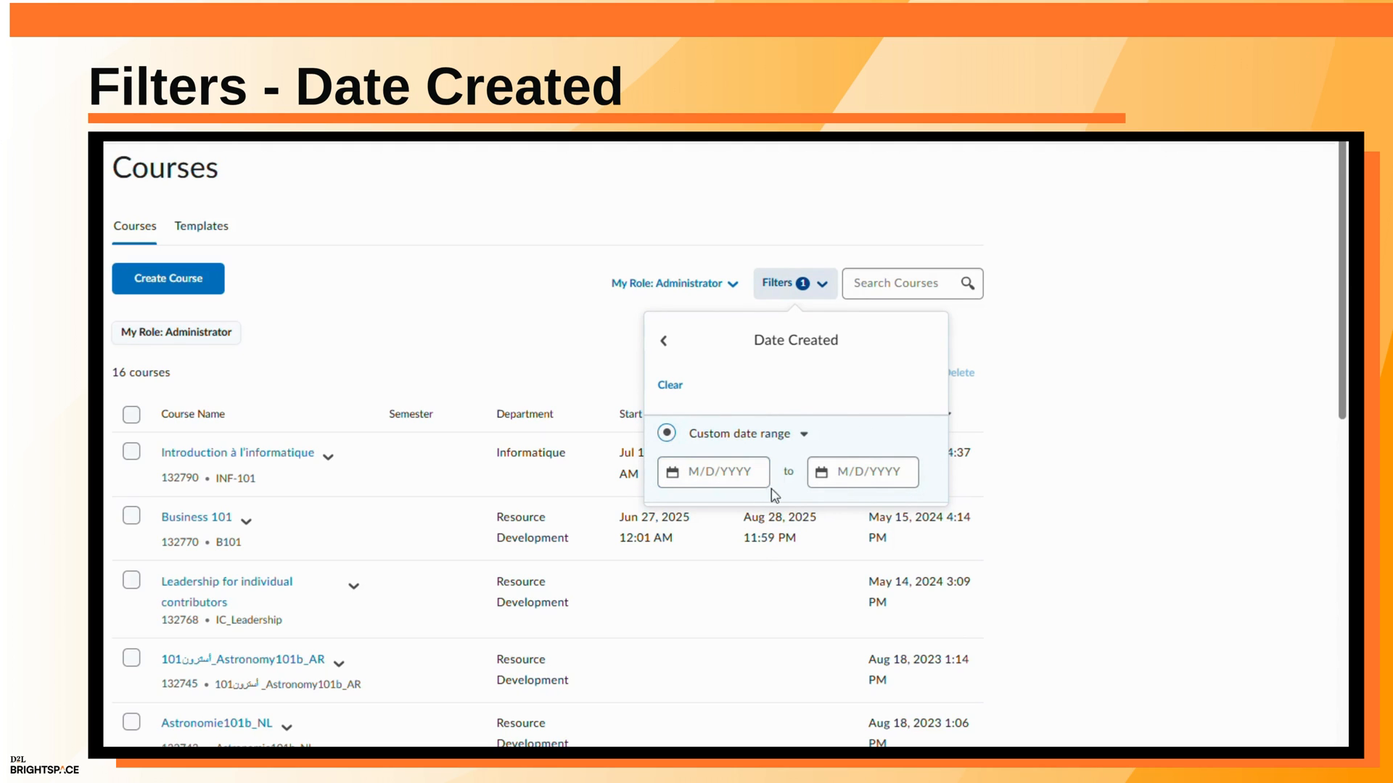
{"action": "mouse_move", "coordinate": [897, 496]}
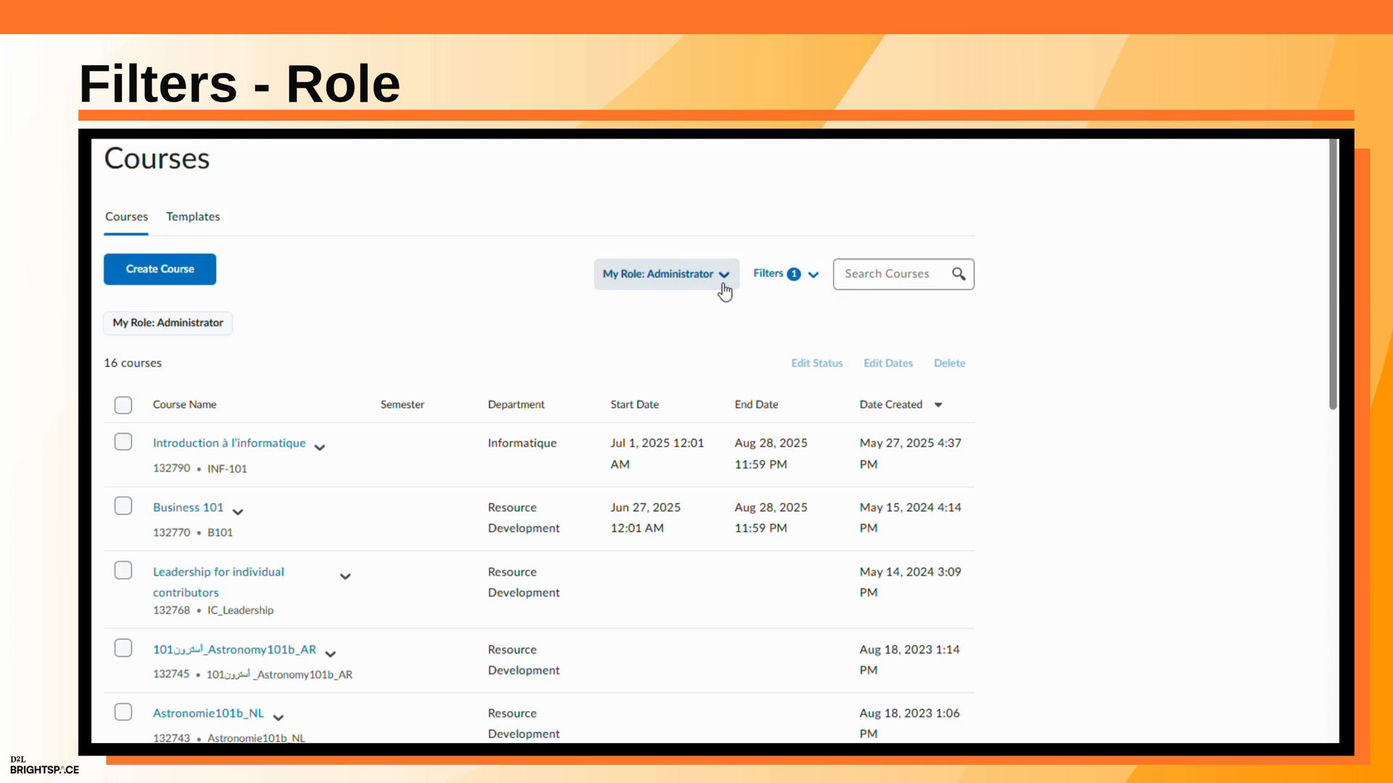
{"action": "left_click", "coordinate": [664, 274]}
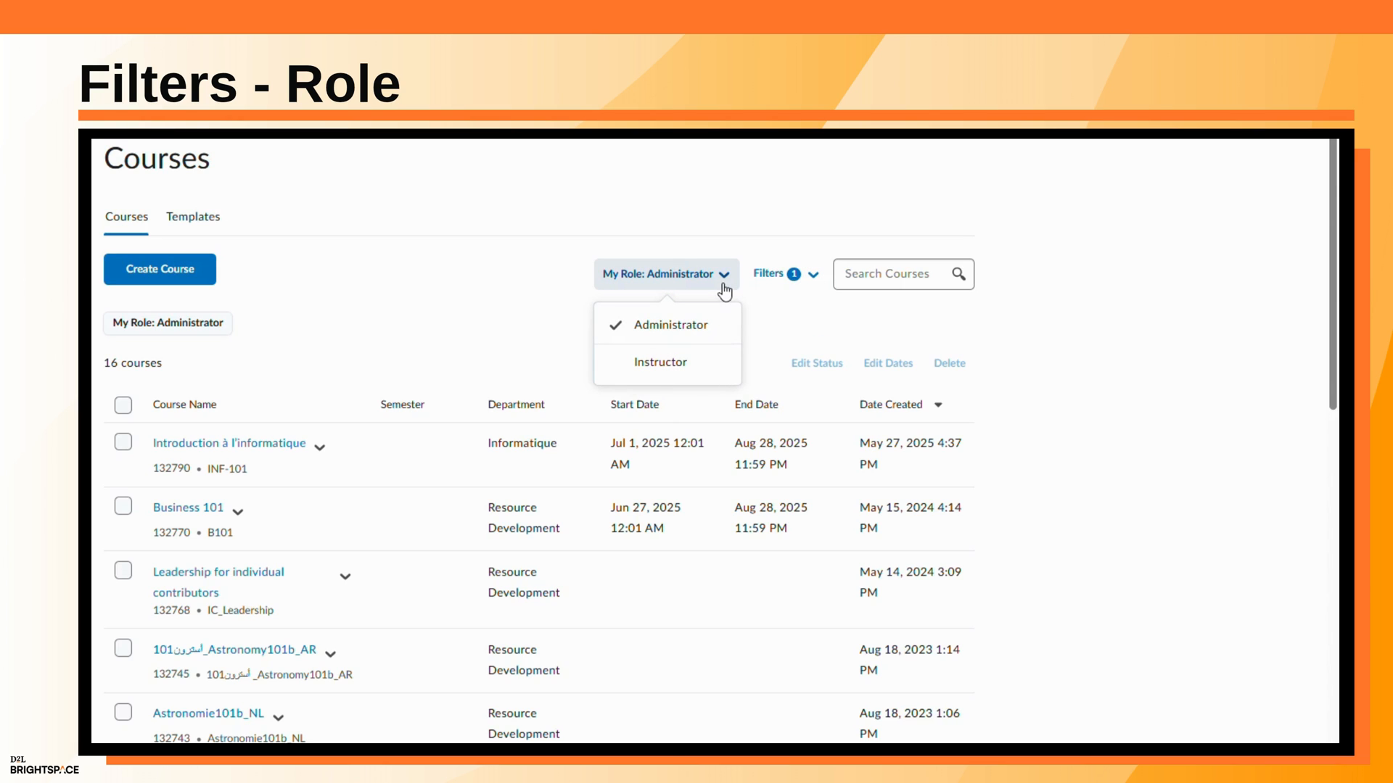
{"action": "left_click", "coordinate": [661, 361]}
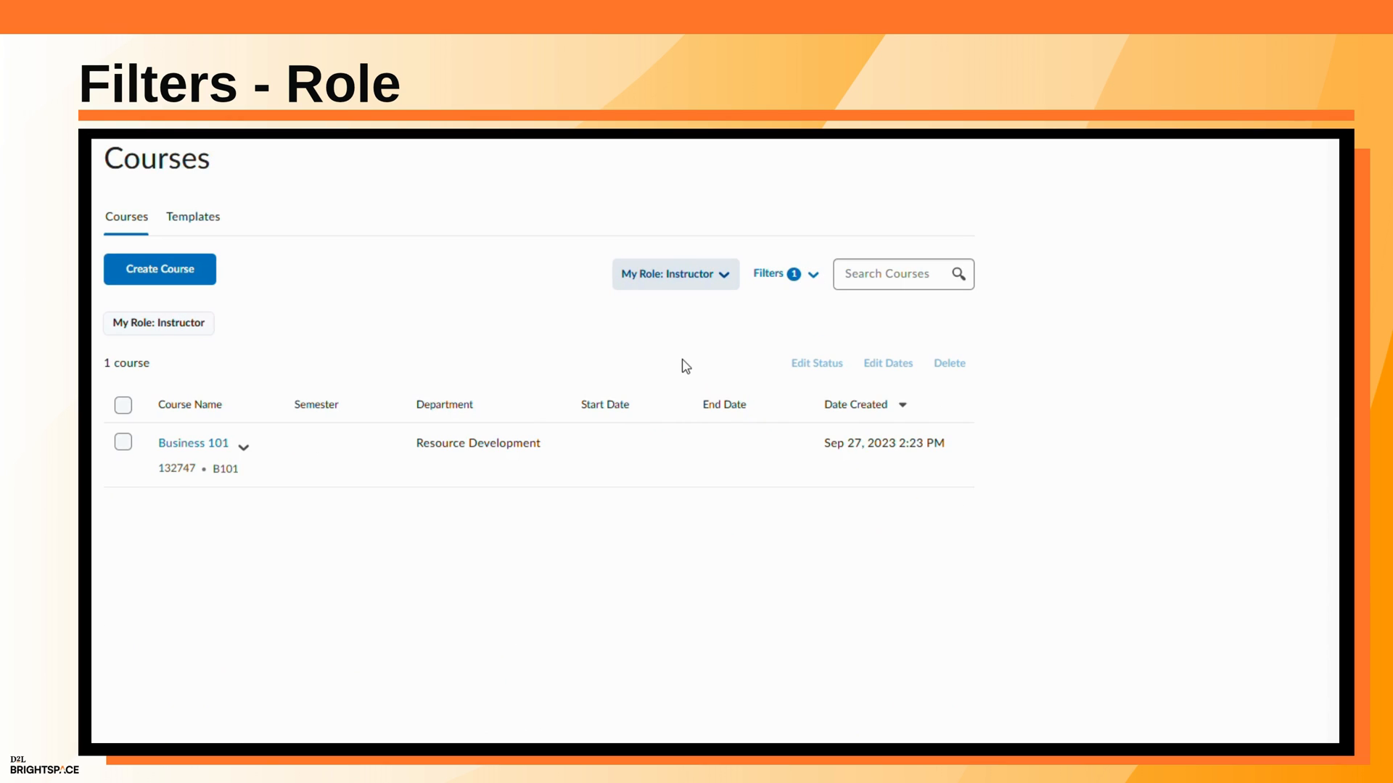
{"action": "left_click", "coordinate": [667, 274]}
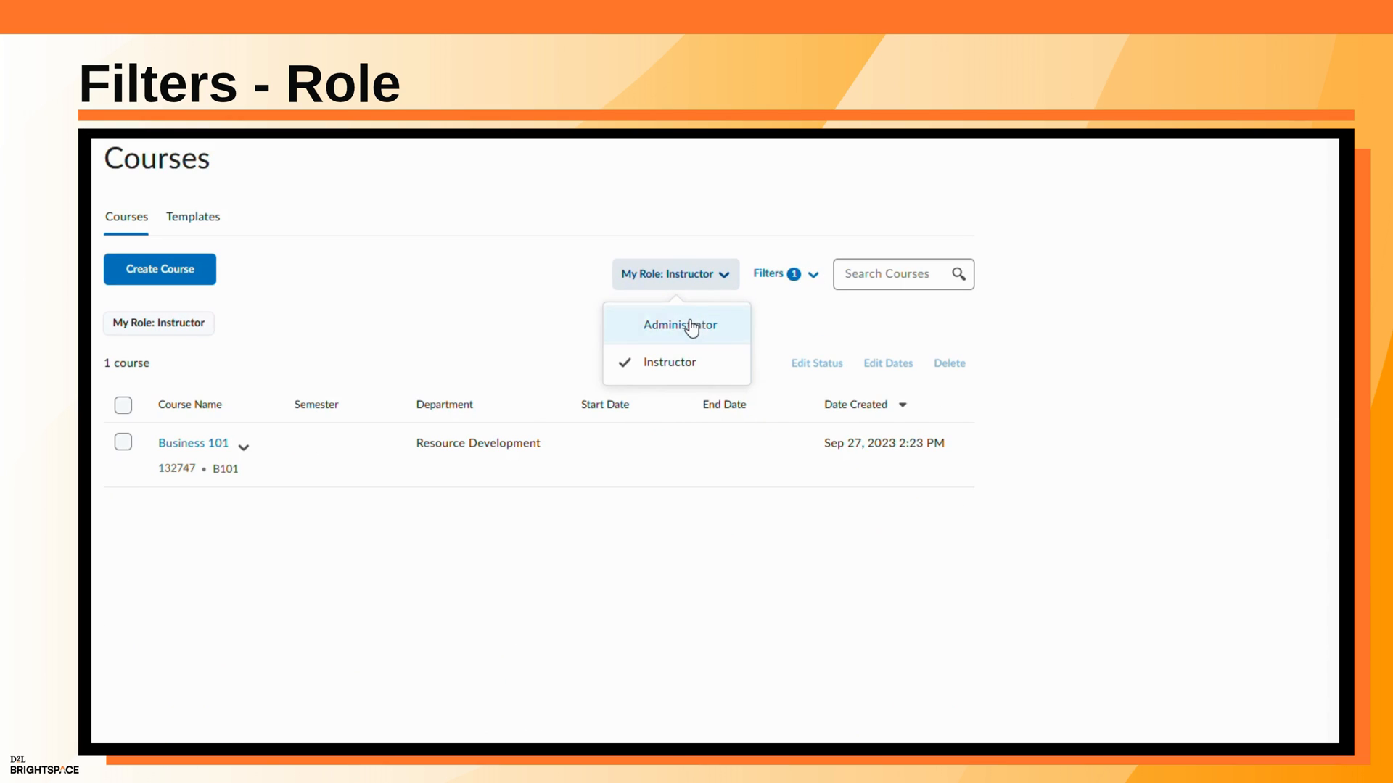
{"action": "left_click", "coordinate": [676, 324]}
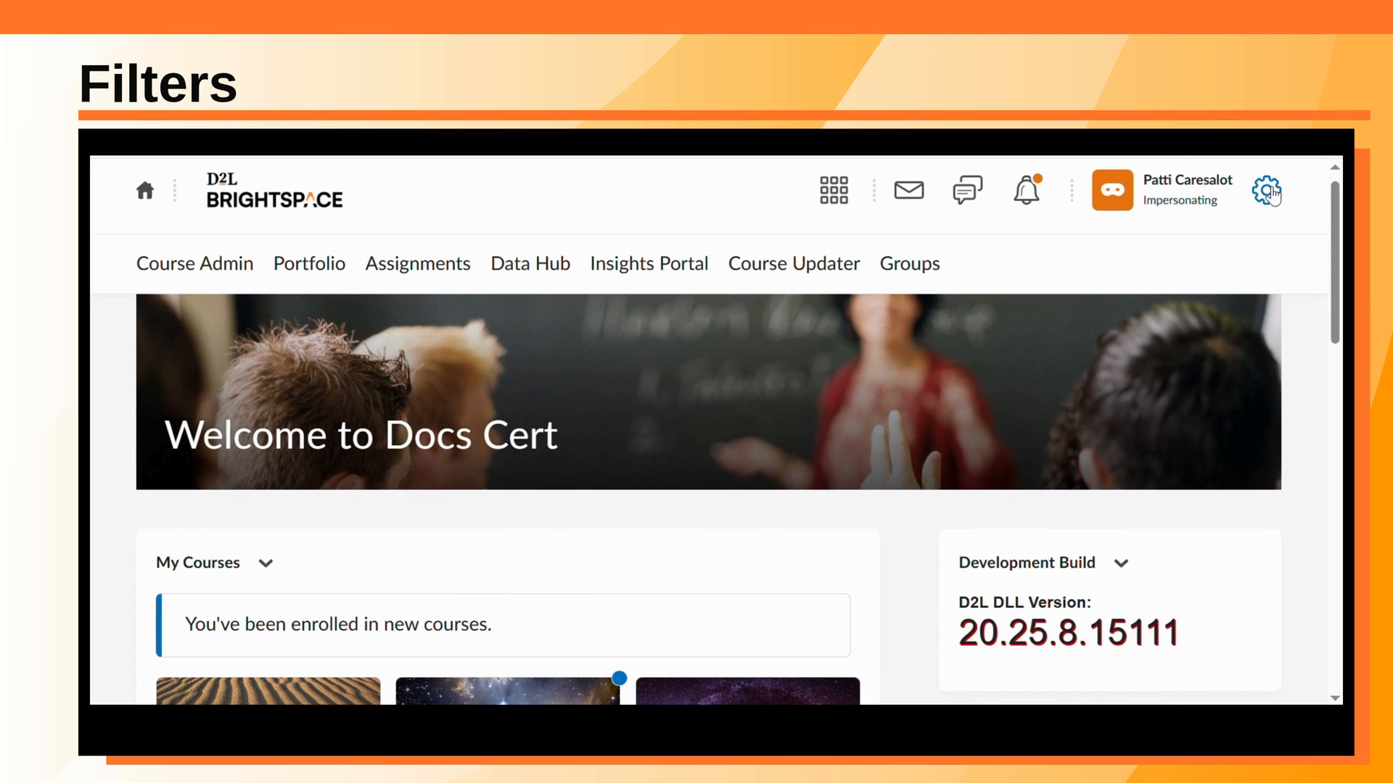
{"action": "left_click", "coordinate": [1265, 190]}
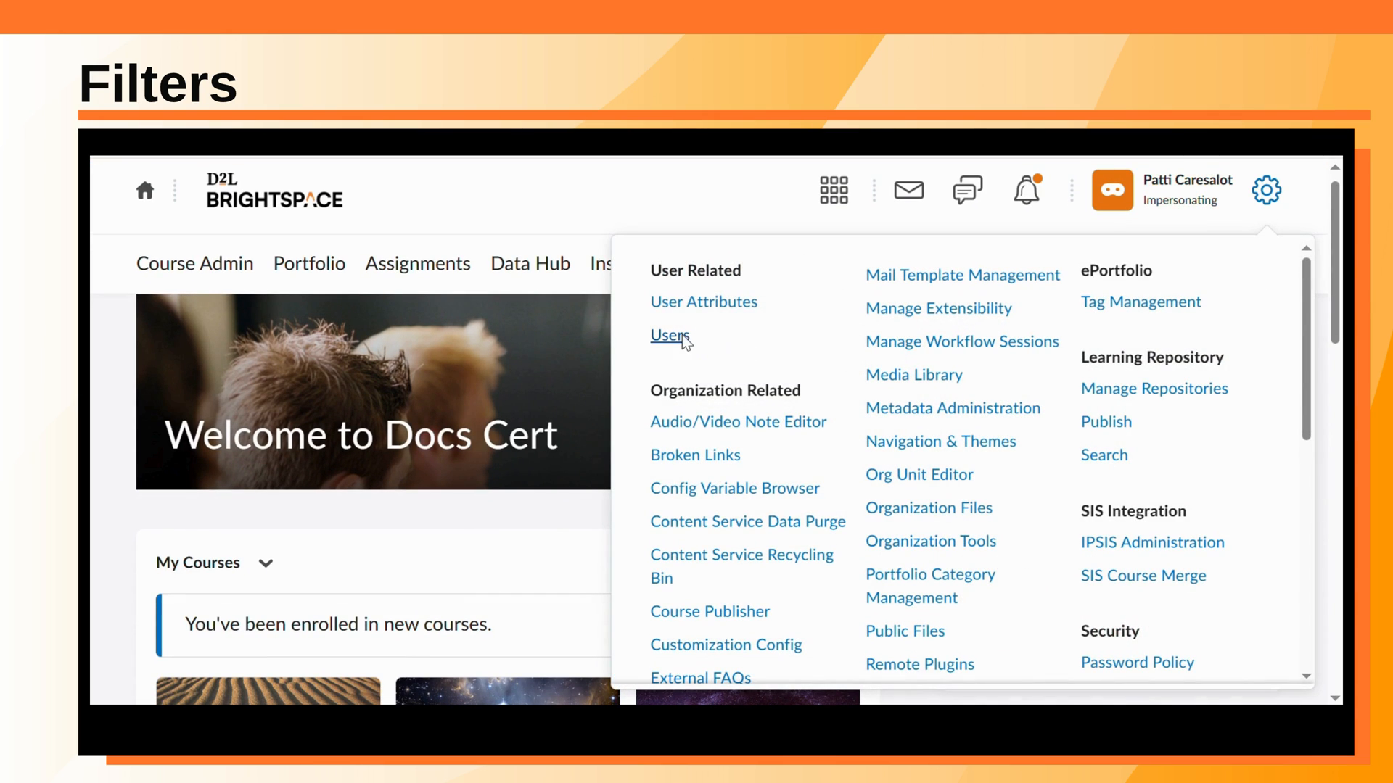
{"action": "left_click", "coordinate": [668, 335]}
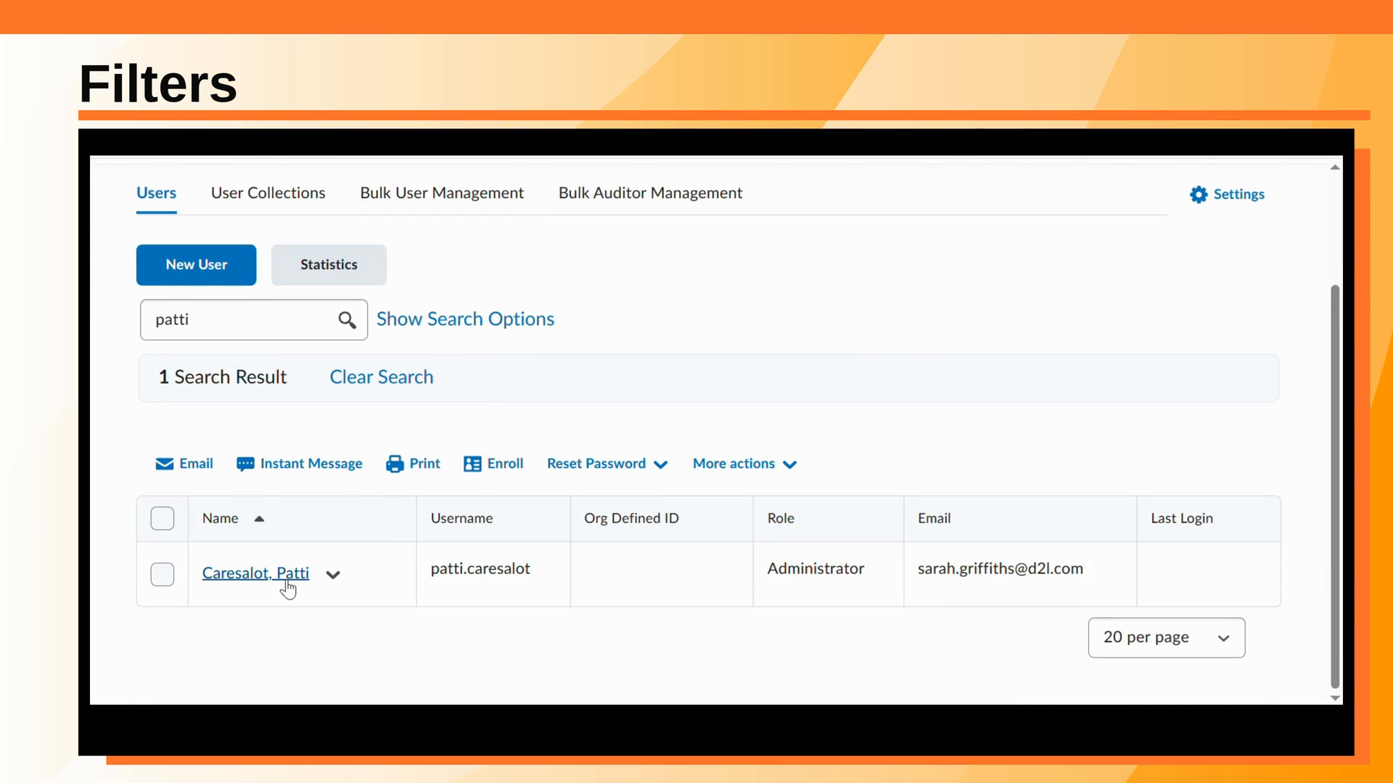
{"action": "left_click", "coordinate": [255, 573]}
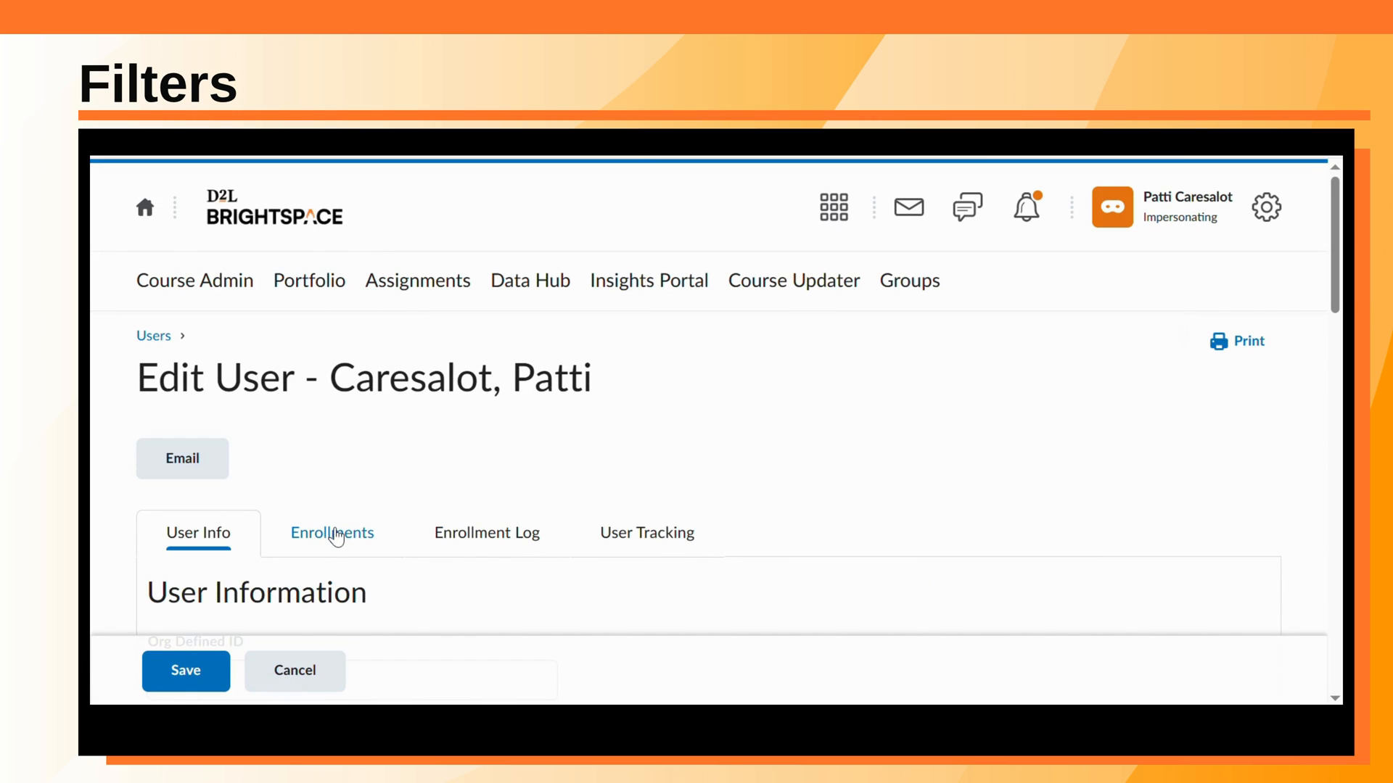
{"action": "left_click", "coordinate": [331, 533]}
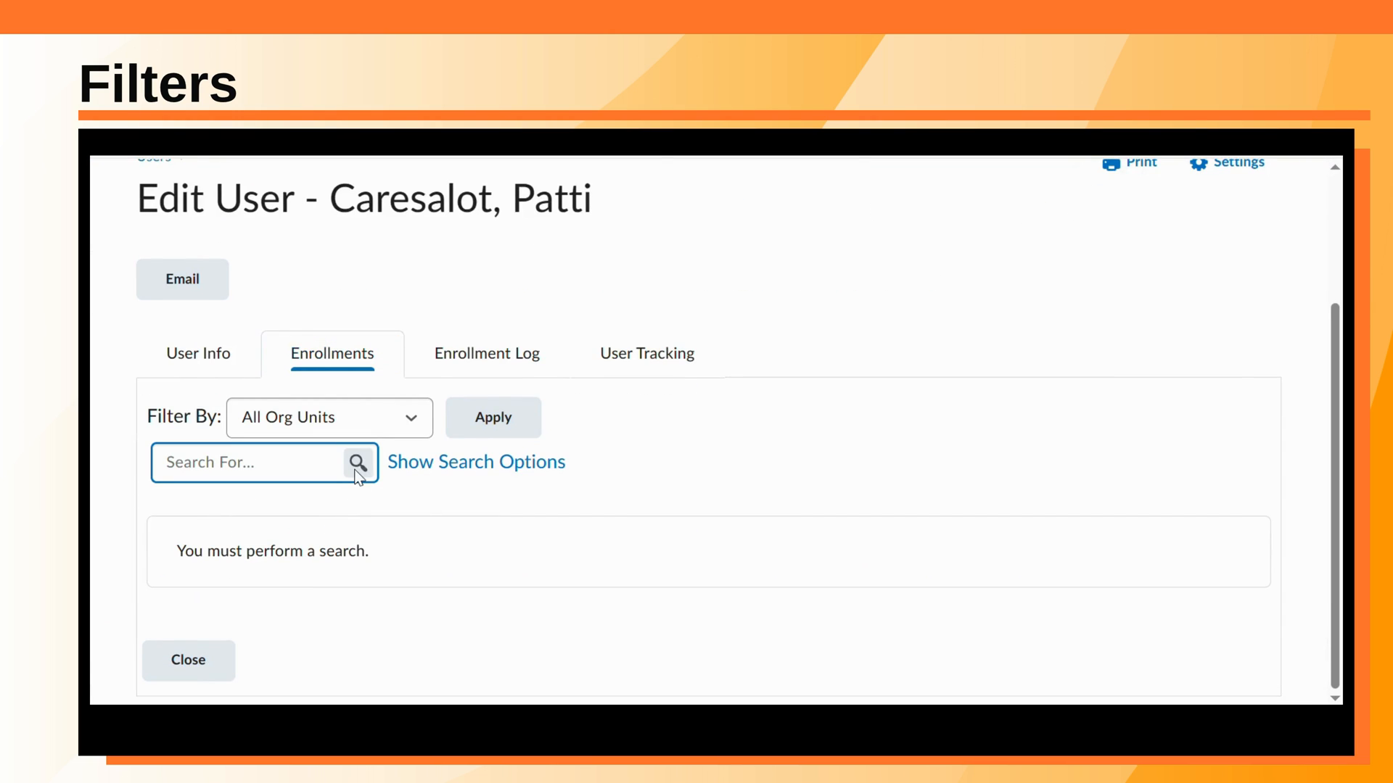
{"action": "left_click", "coordinate": [357, 462]}
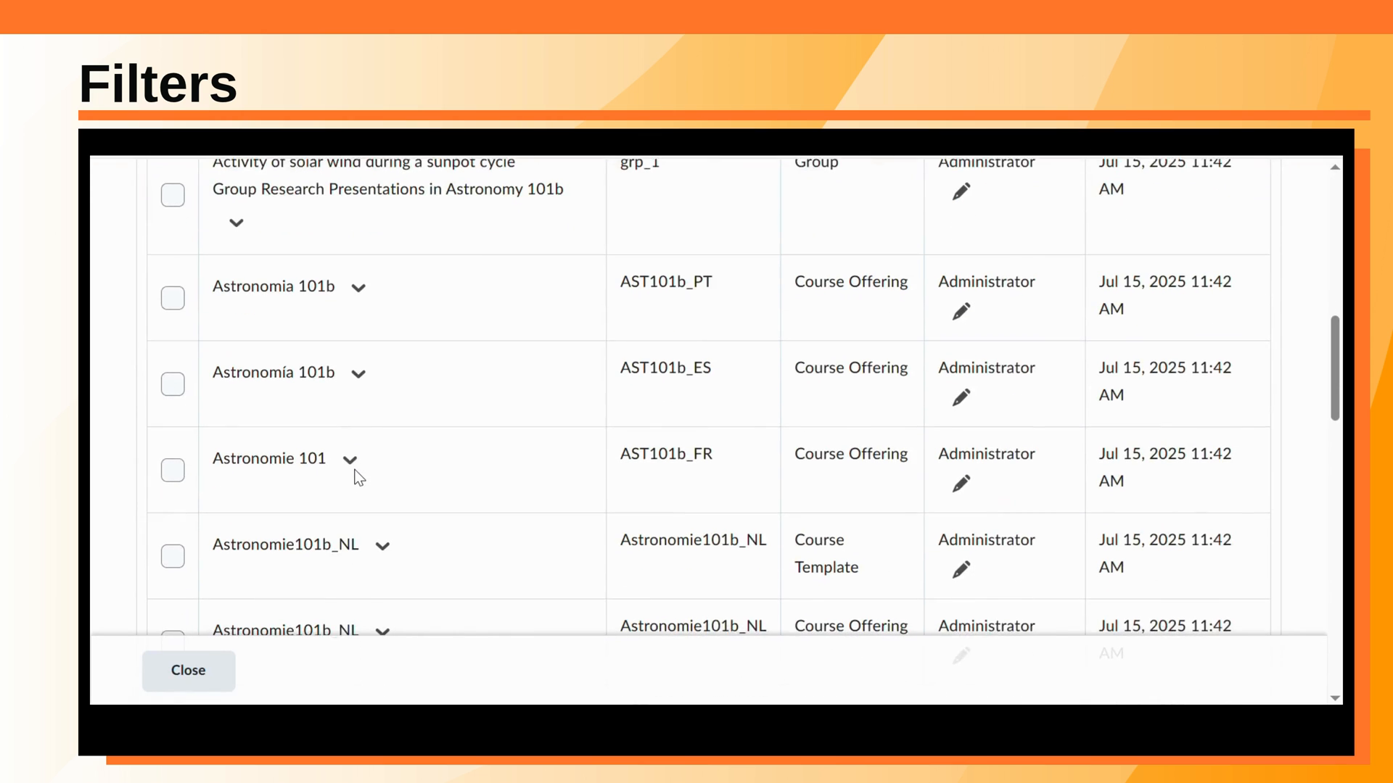
{"action": "scroll", "scroll_direction": "up", "scroll_amount": 3}
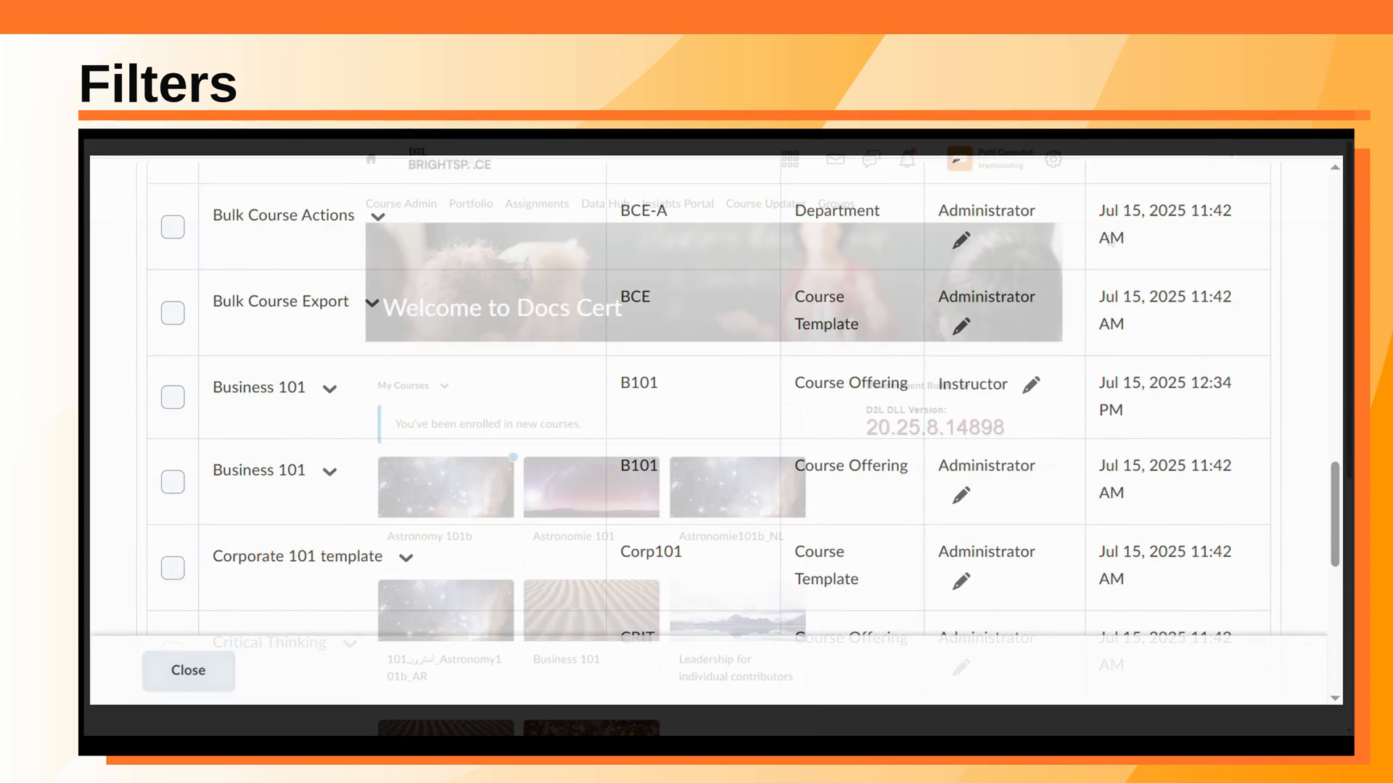
{"action": "left_click", "coordinate": [187, 670]}
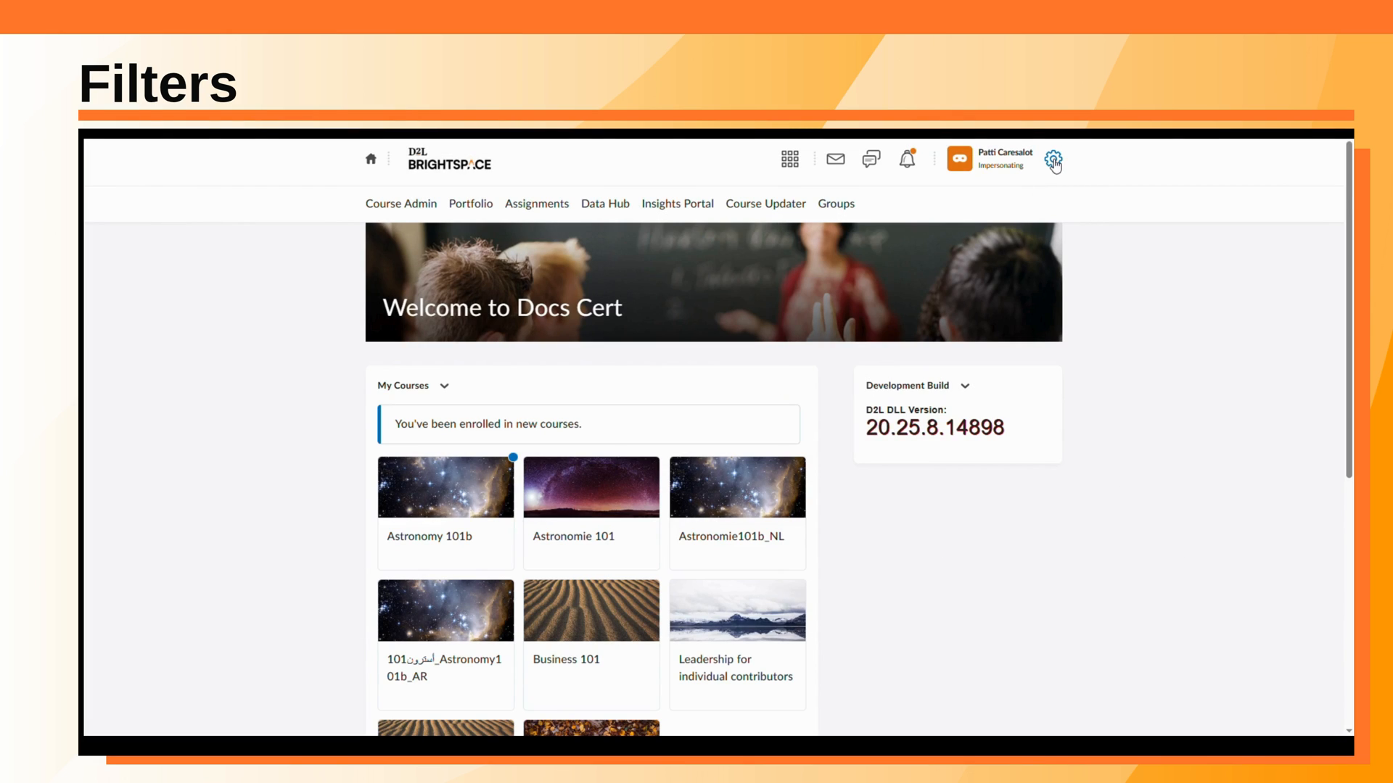
In Roles and Permissions, grant the Administrator role Manage Courses tool access for all org unit types.
{"action": "left_click", "coordinate": [1053, 161]}
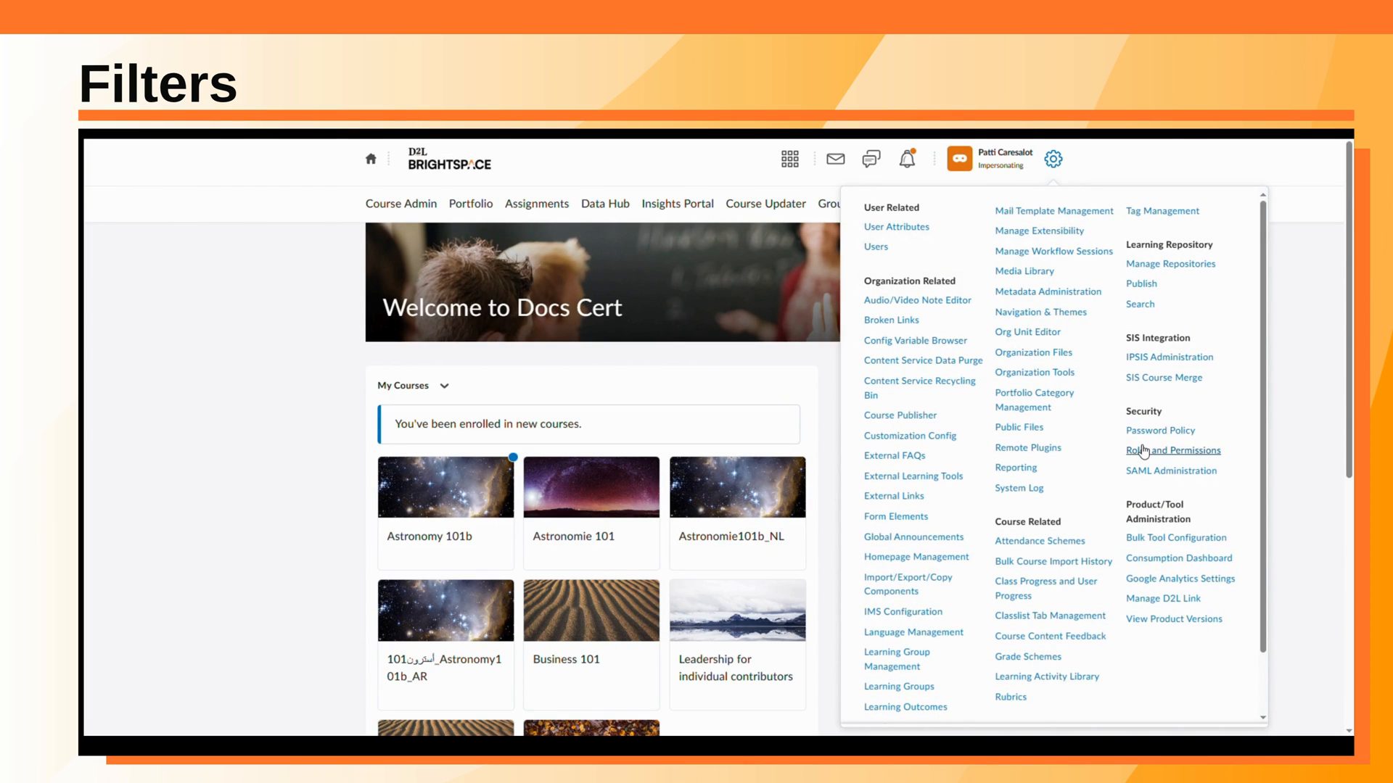
{"action": "left_click", "coordinate": [1172, 449]}
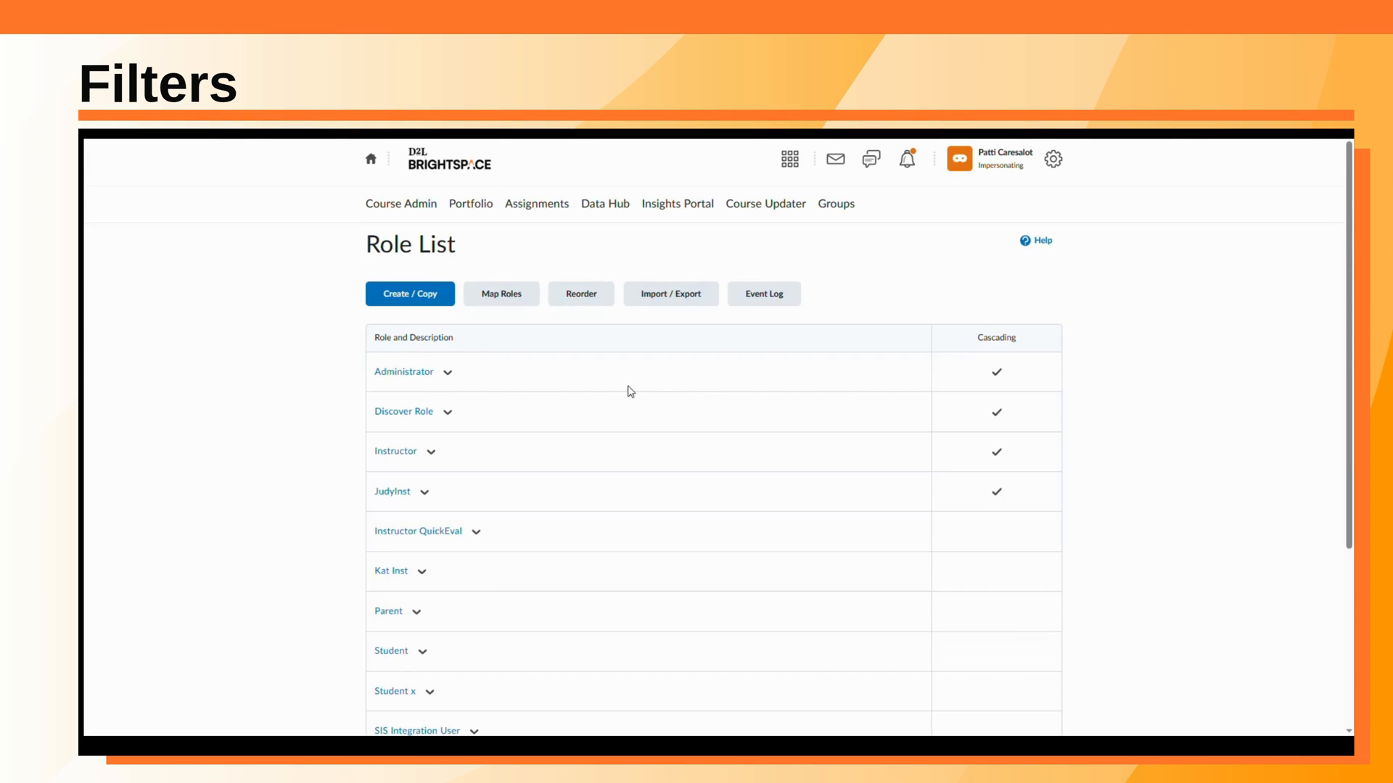
{"action": "left_click", "coordinate": [405, 371]}
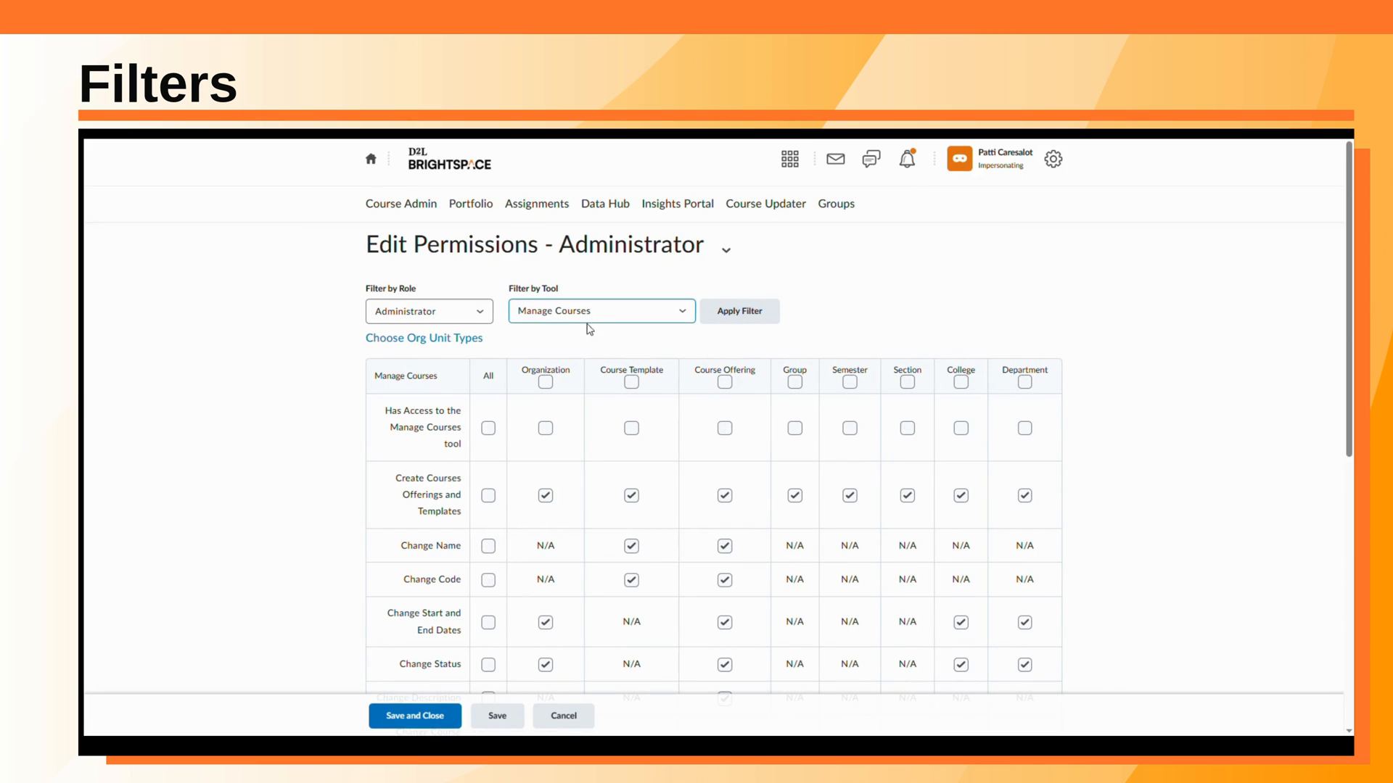
{"action": "mouse_move", "coordinate": [781, 334]}
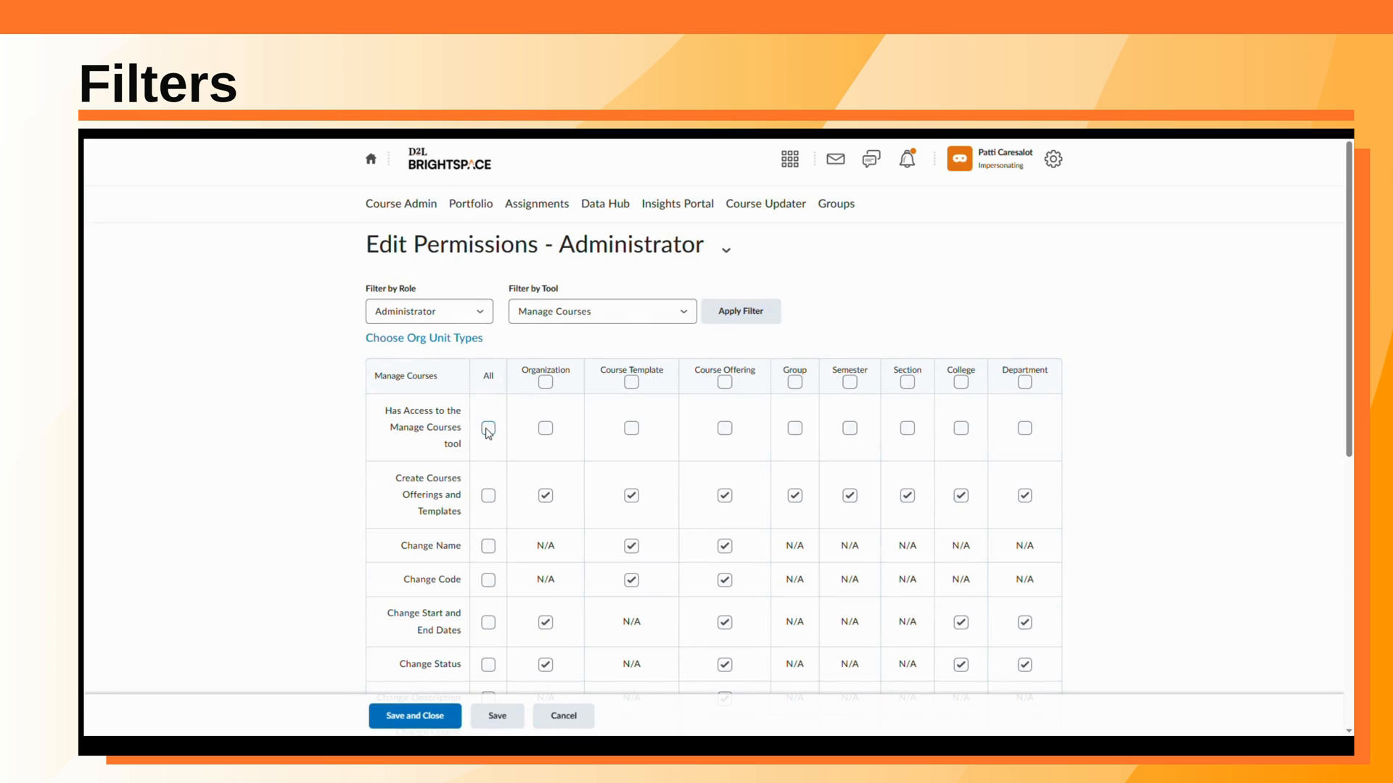
{"action": "left_click", "coordinate": [487, 428]}
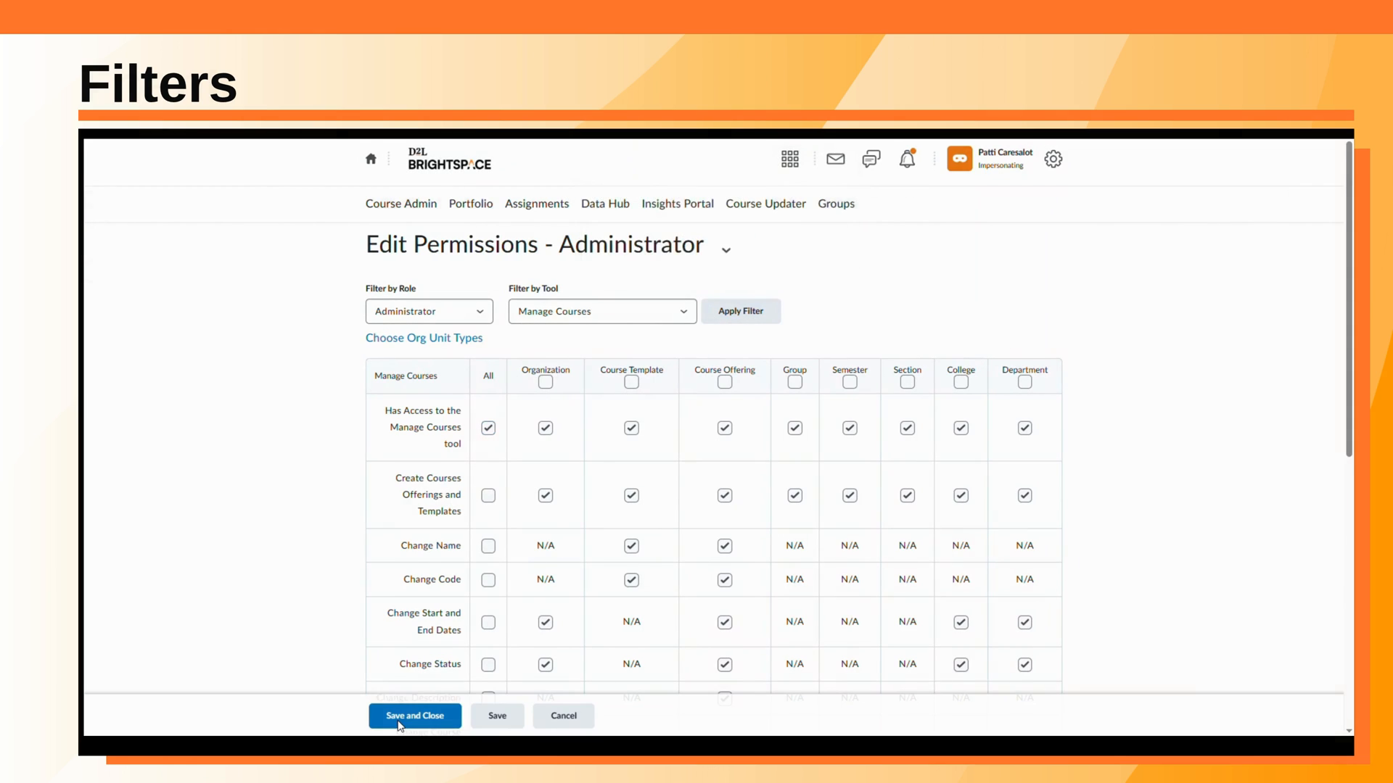